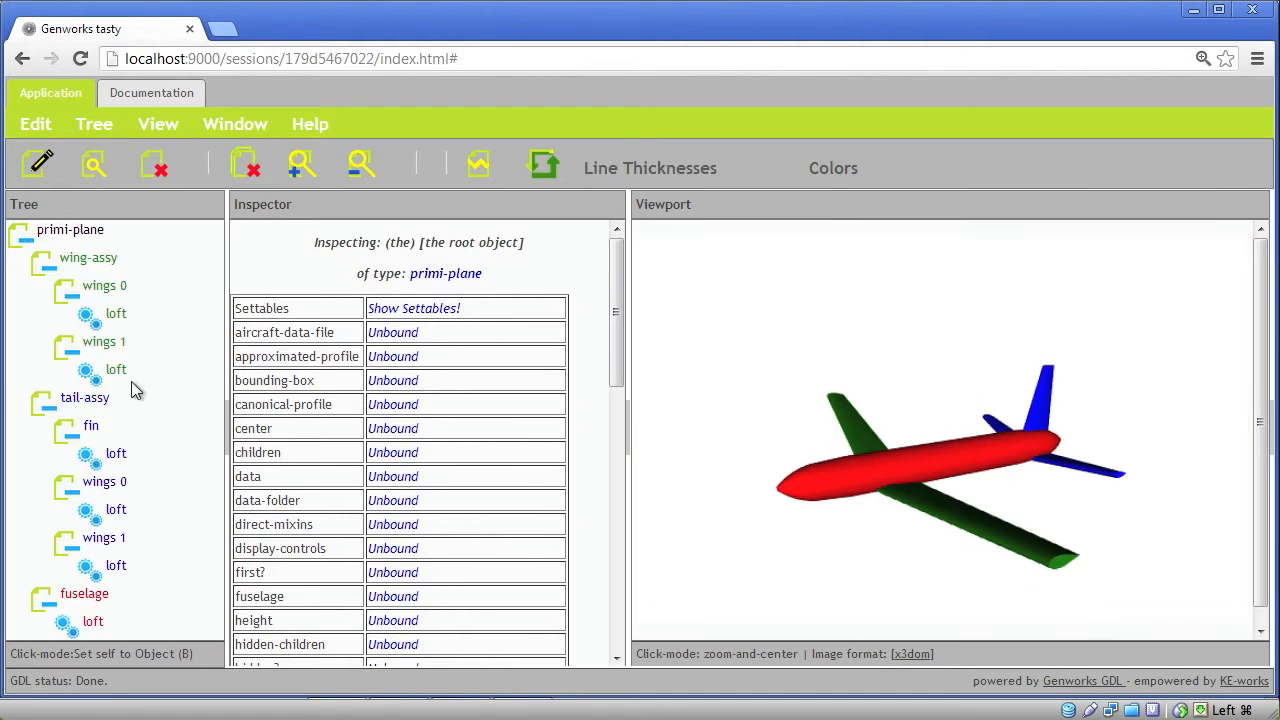
- Collapse and re-expand the fuselage branch of the tree to show its loft
click(44, 592)
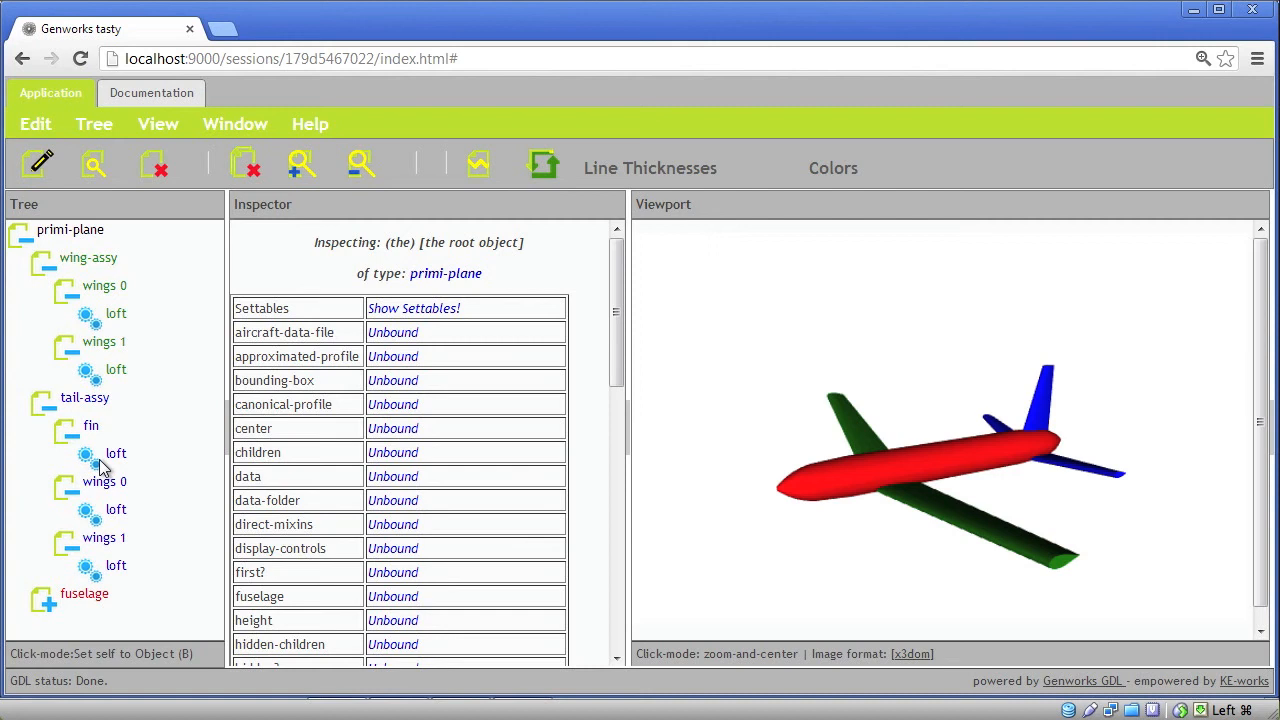
mouse_move(116, 452)
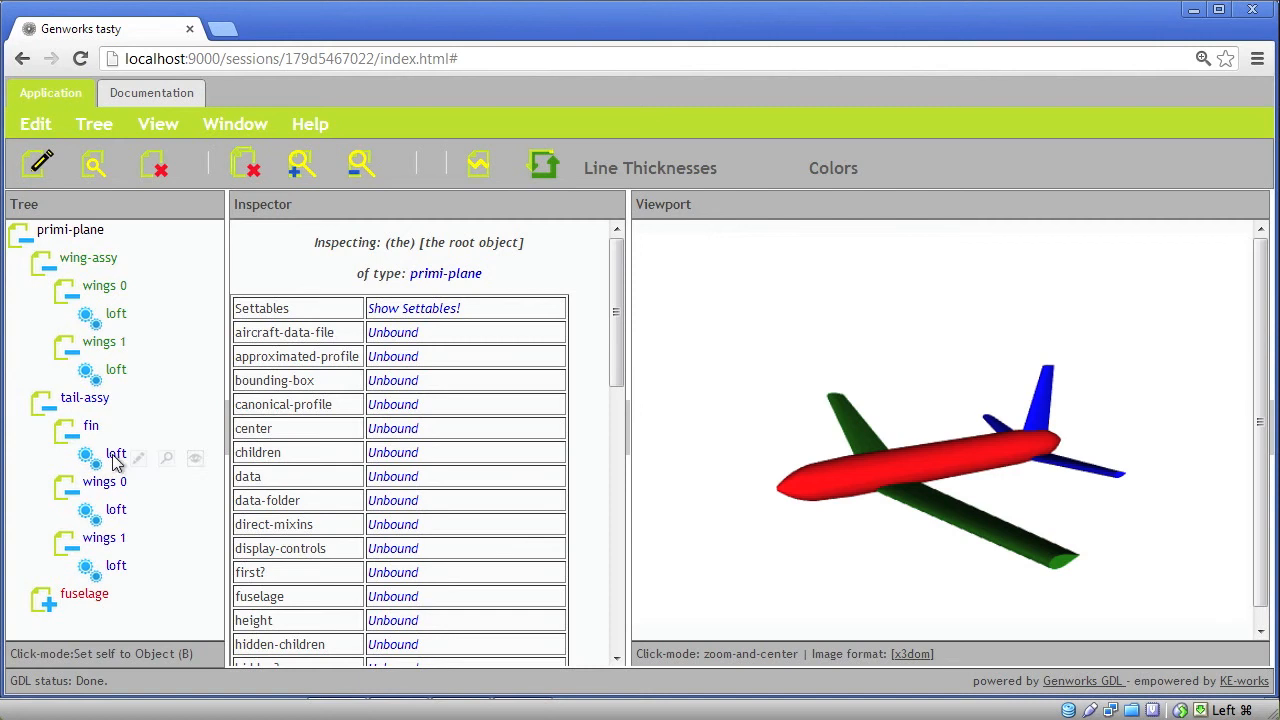
mouse_move(78, 314)
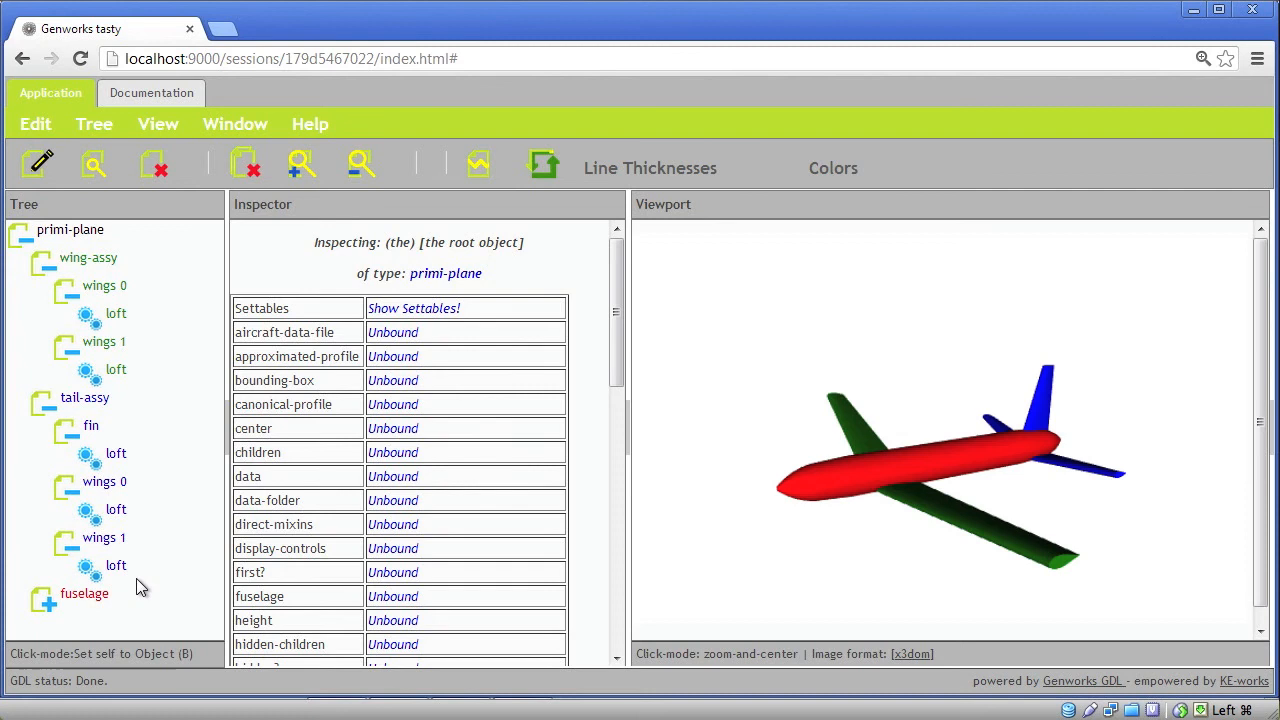
mouse_move(56, 260)
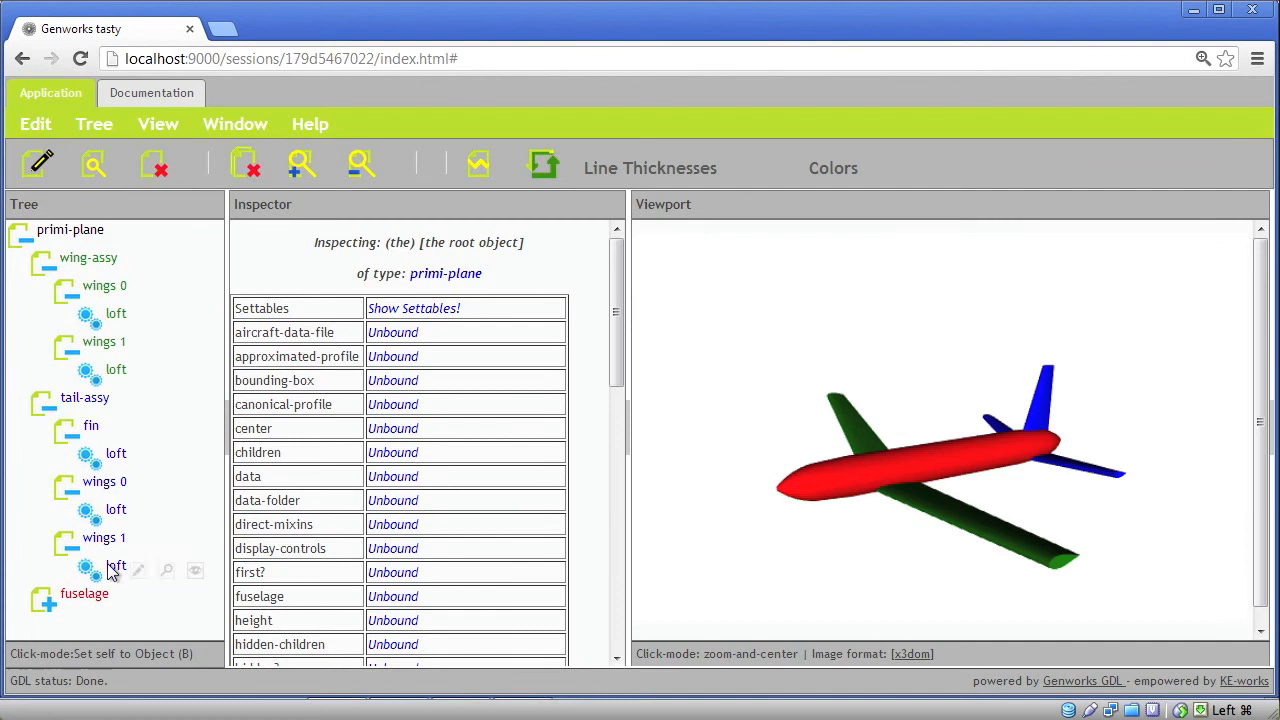
click(44, 598)
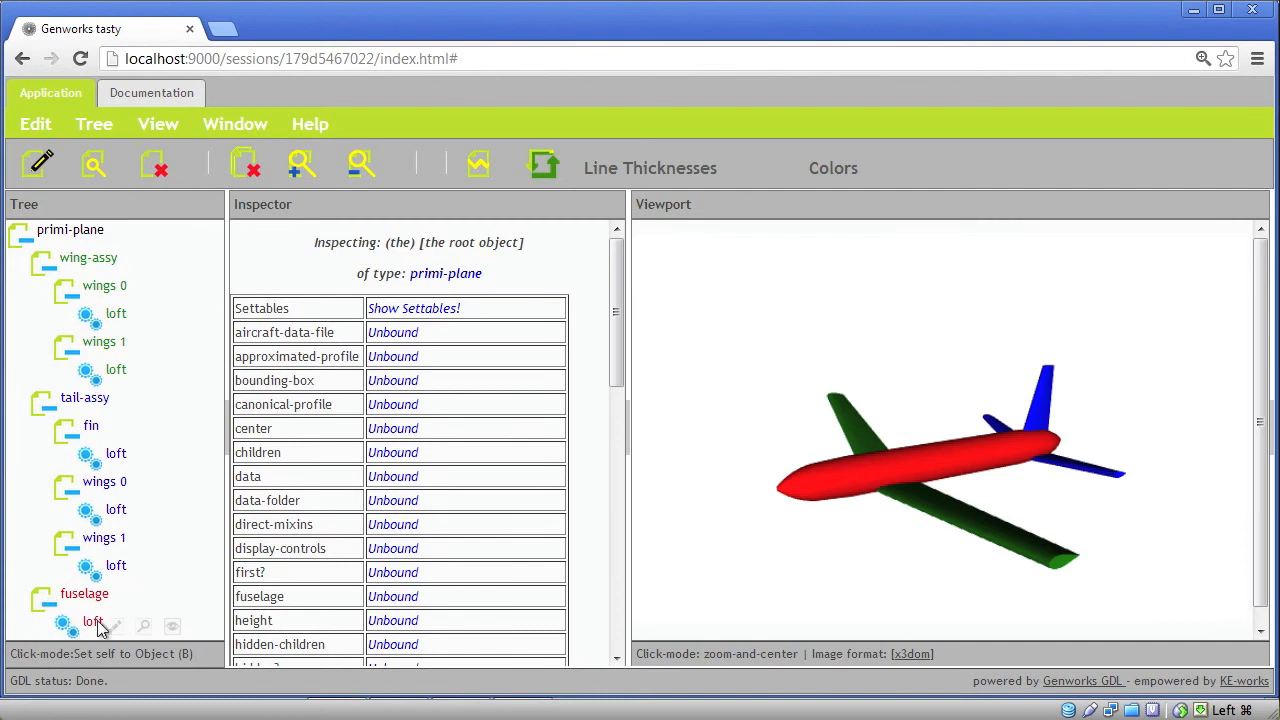
mouse_move(136, 500)
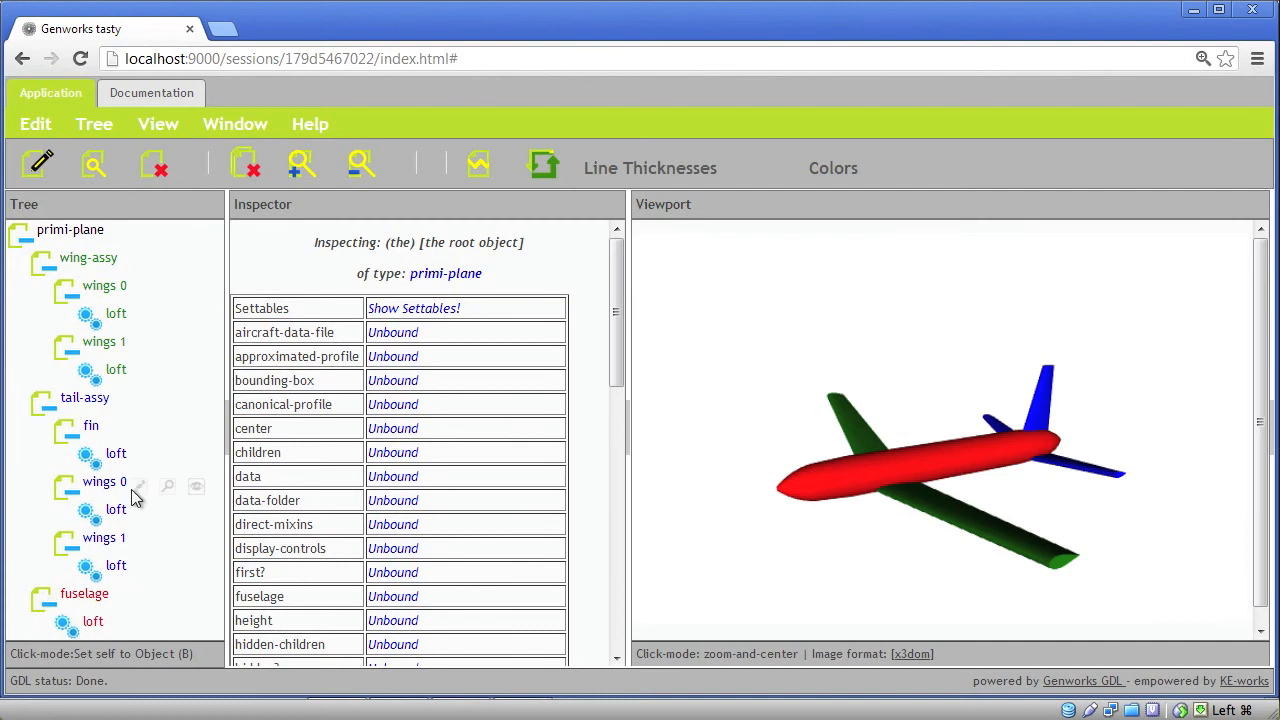
mouse_move(358, 240)
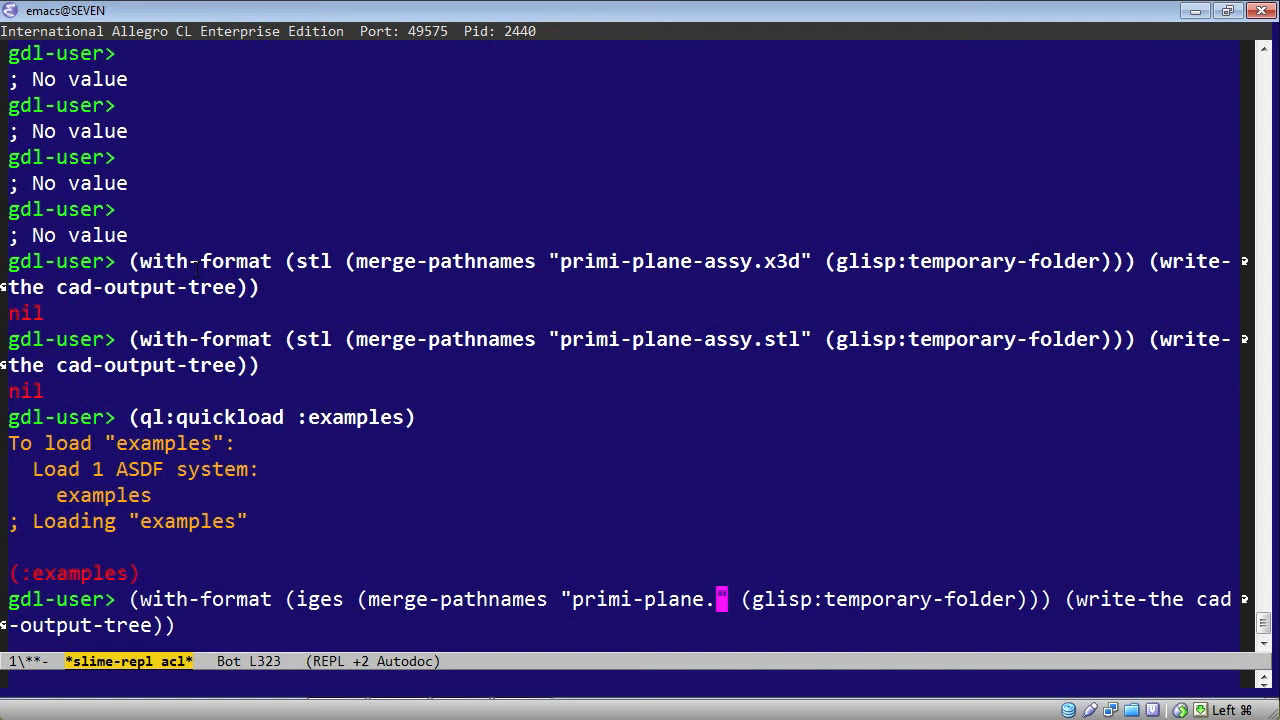
- Evaluate the with-format iges form writing the cad-output-tree to primi-plane.igs in the temporary folder
text(igs")
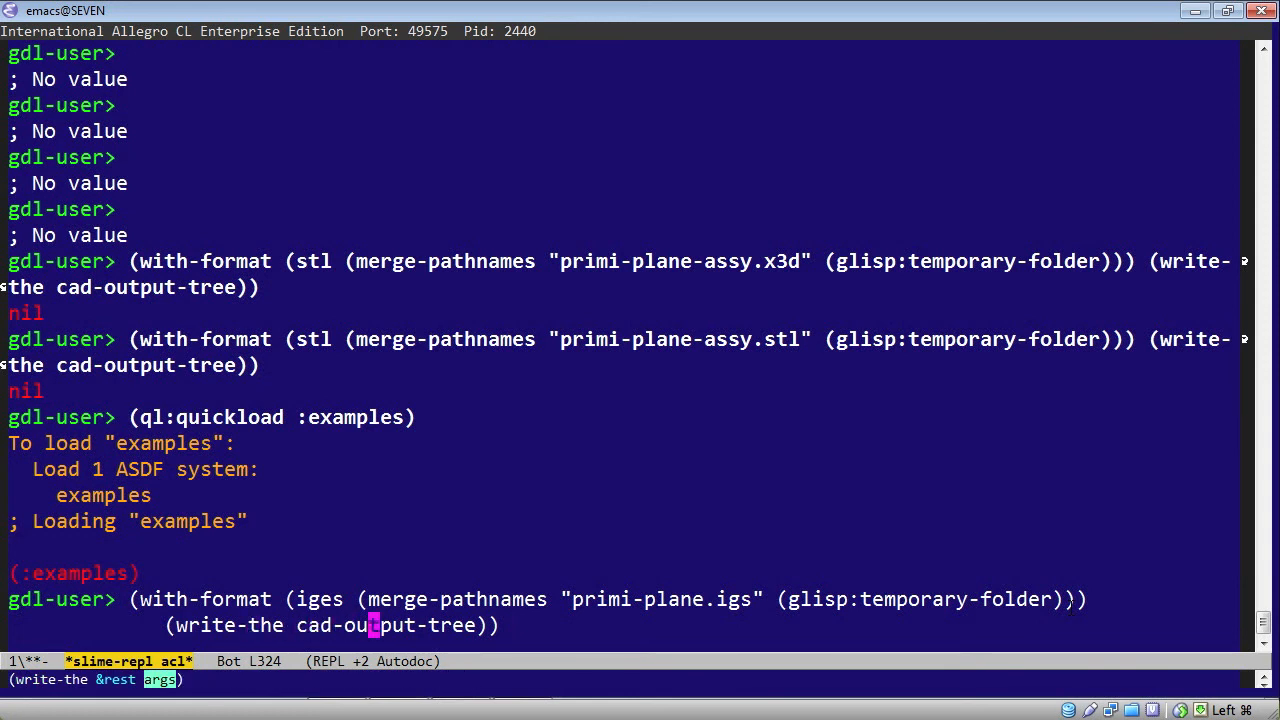
mouse_move(372, 624)
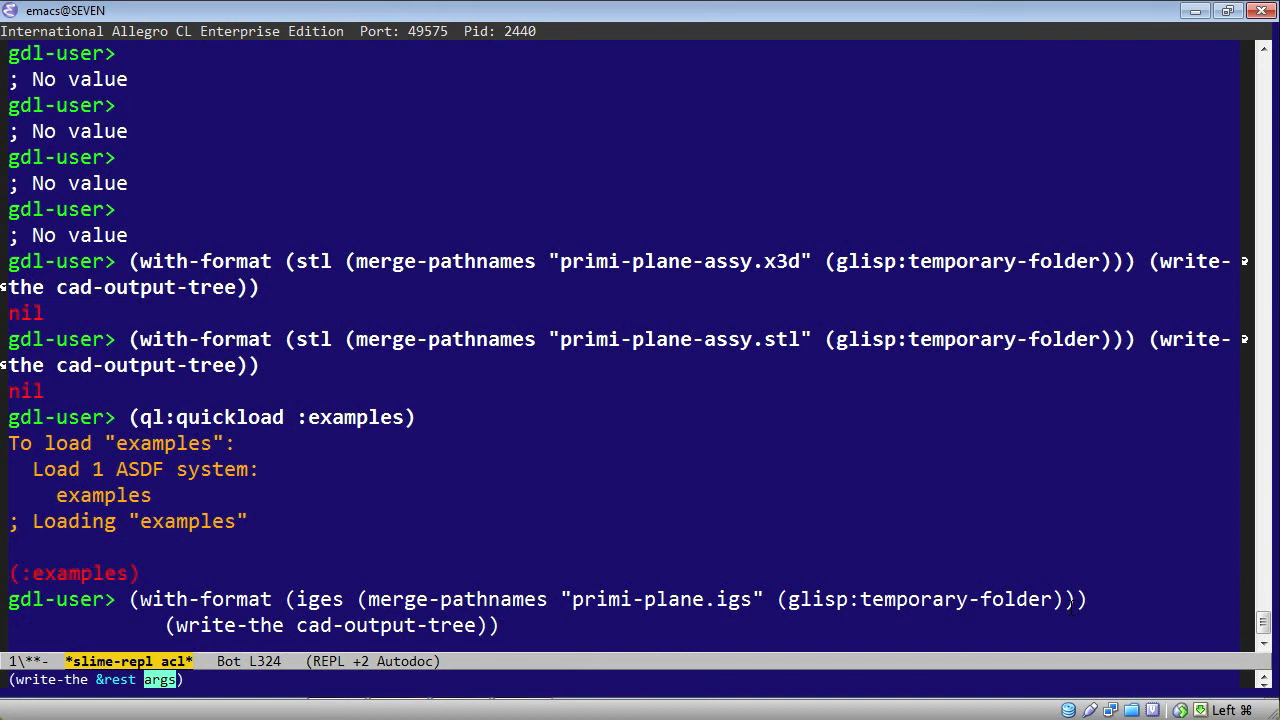
mouse_move(348, 624)
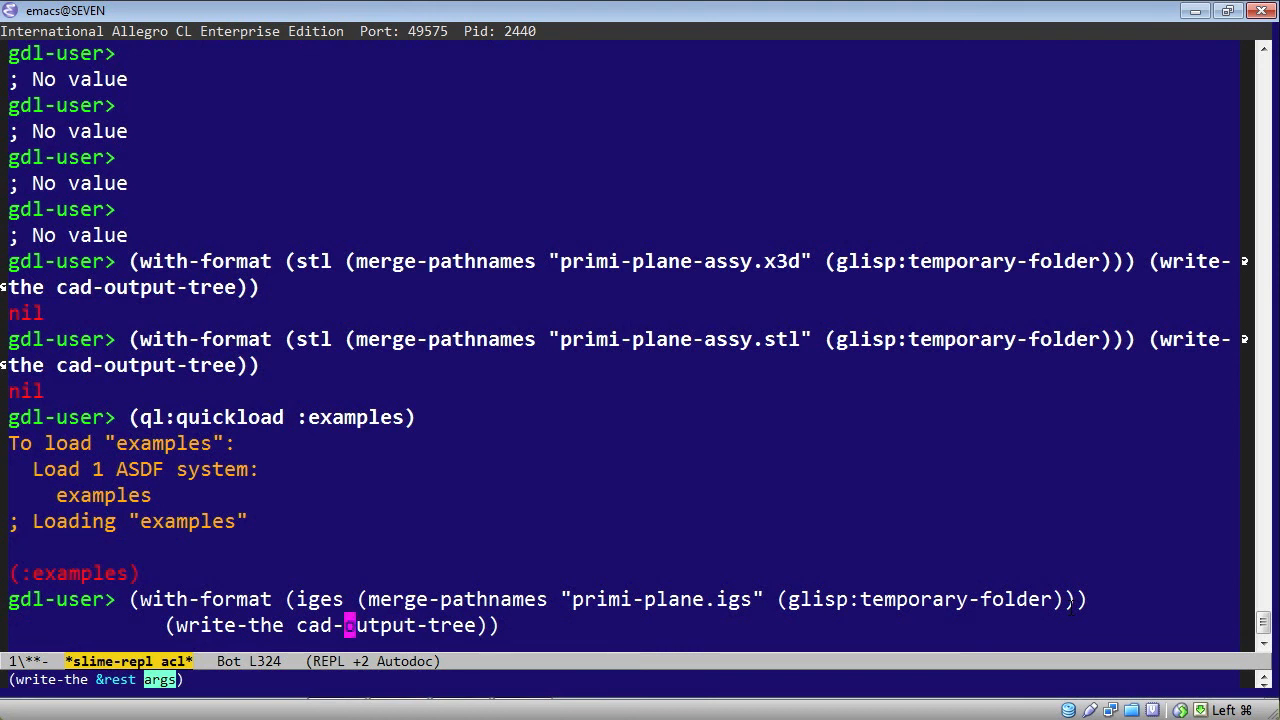
double_click(384, 624)
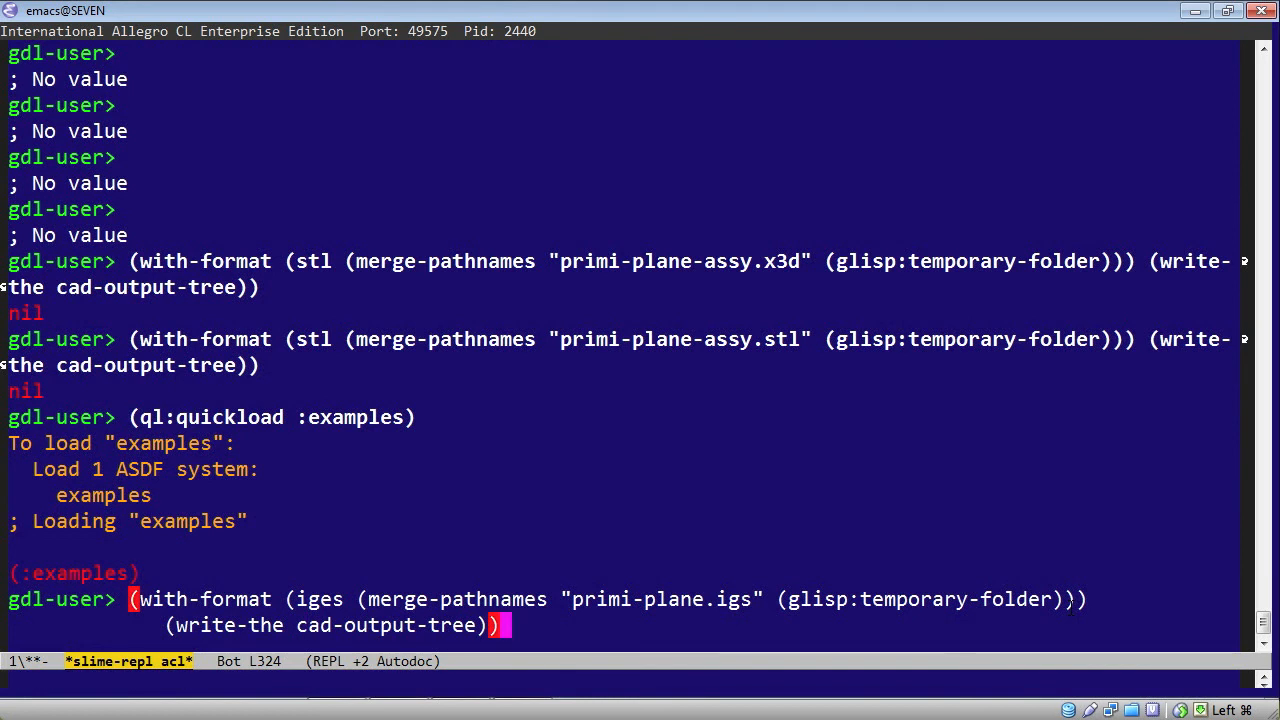
key(Return)
text(self)
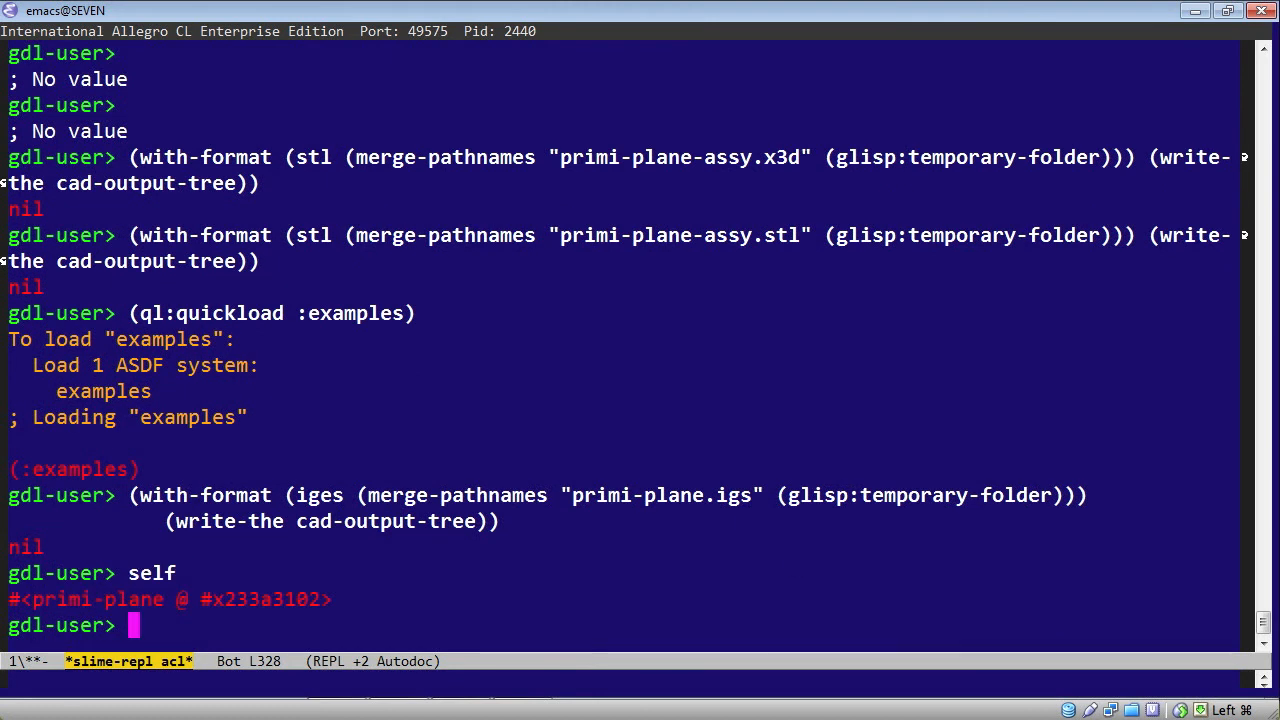
mouse_move(776, 544)
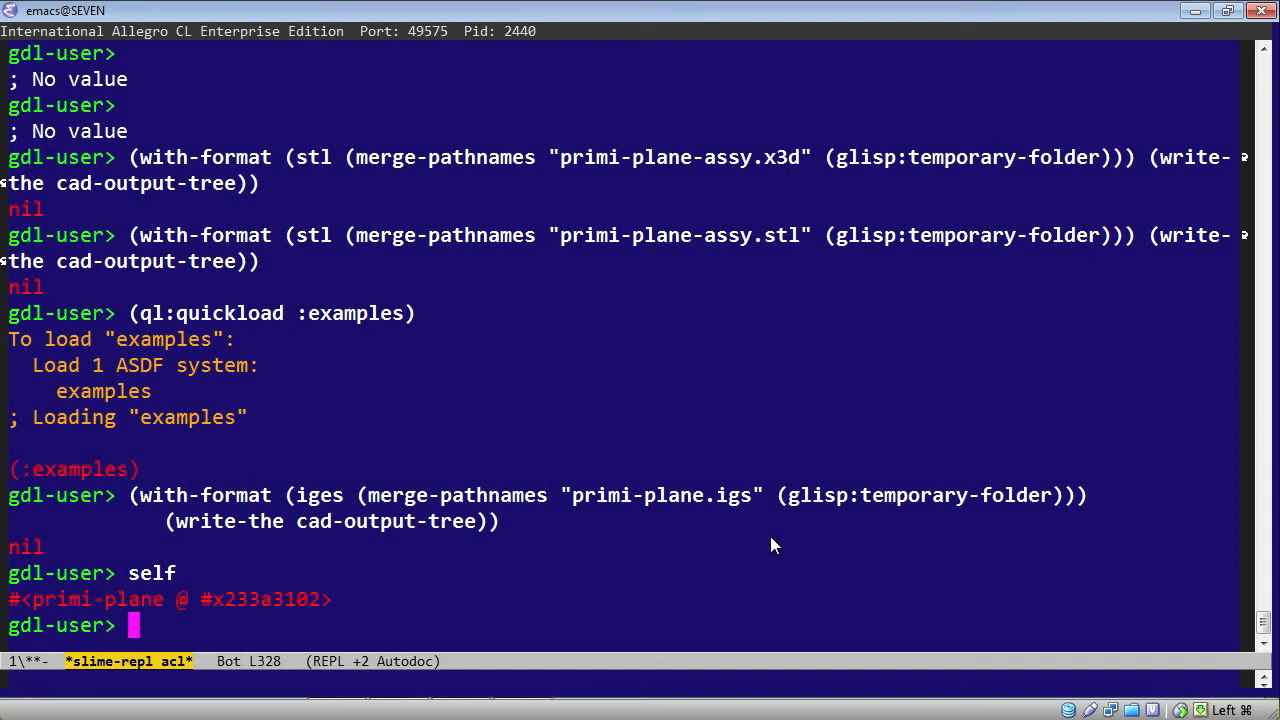
- Visit the exported primi-plane.igs file, answering yes to reread the changed file
key(C-x C-f)
text((merge-pathnames "primi-plane.igs" (glisp:temporary-folder)))
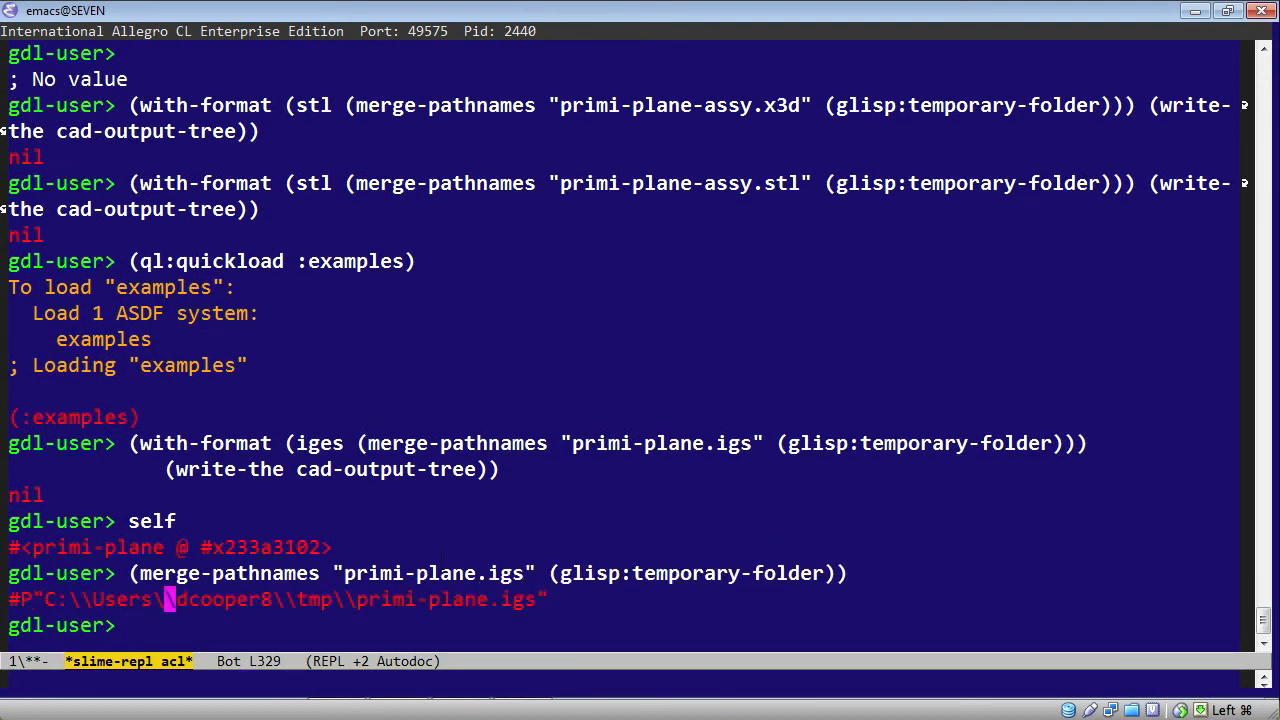
mouse_move(484, 600)
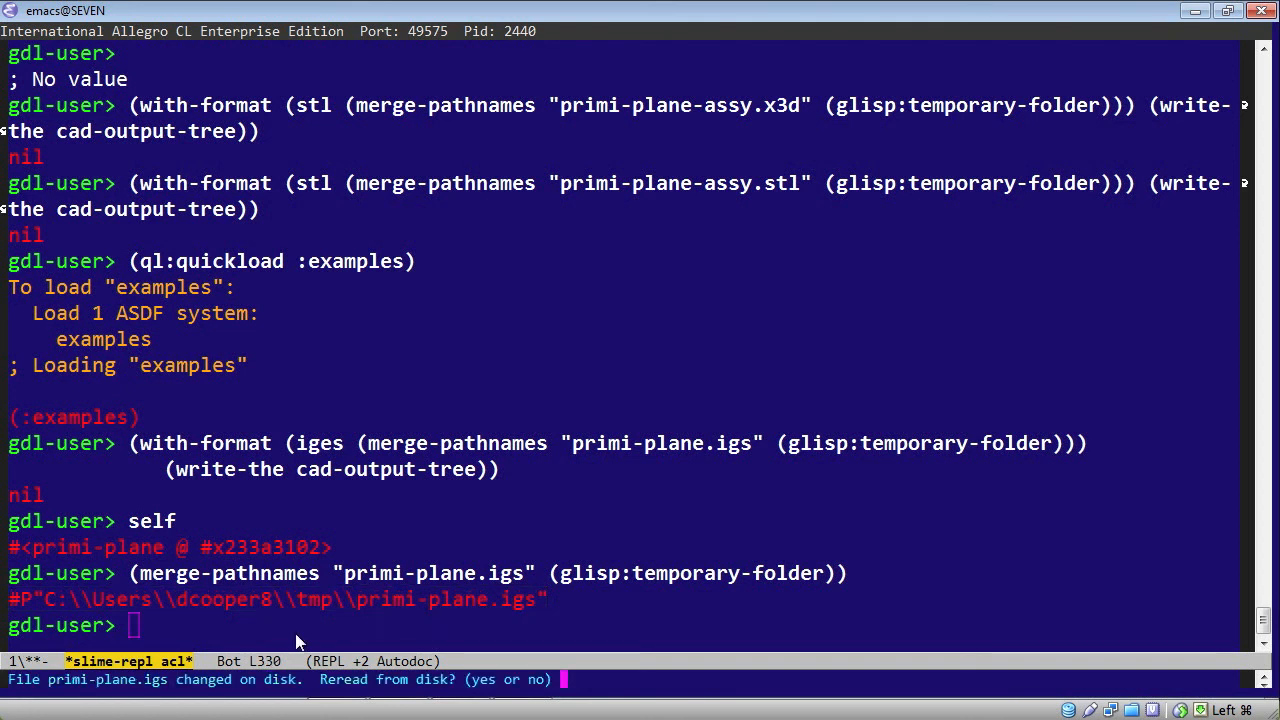
text(yes)
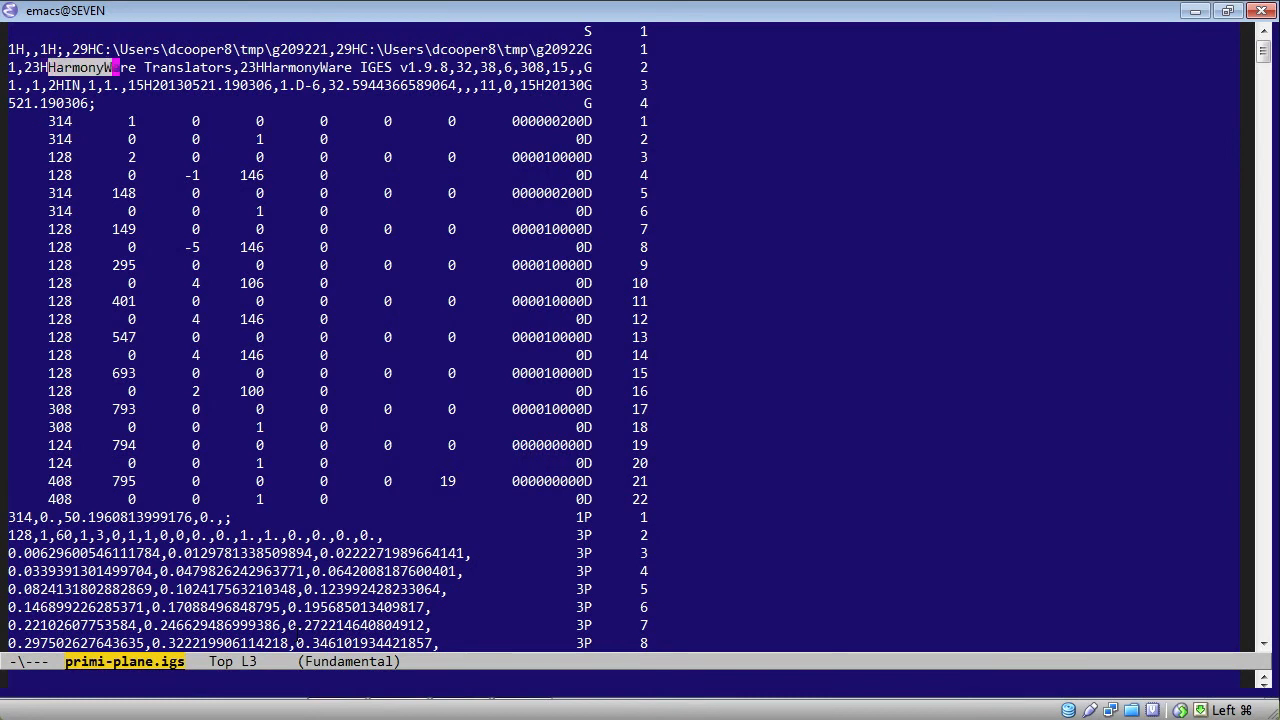
- Scroll down through the IGES header and parameter data of primi-plane.igs
key(Down)
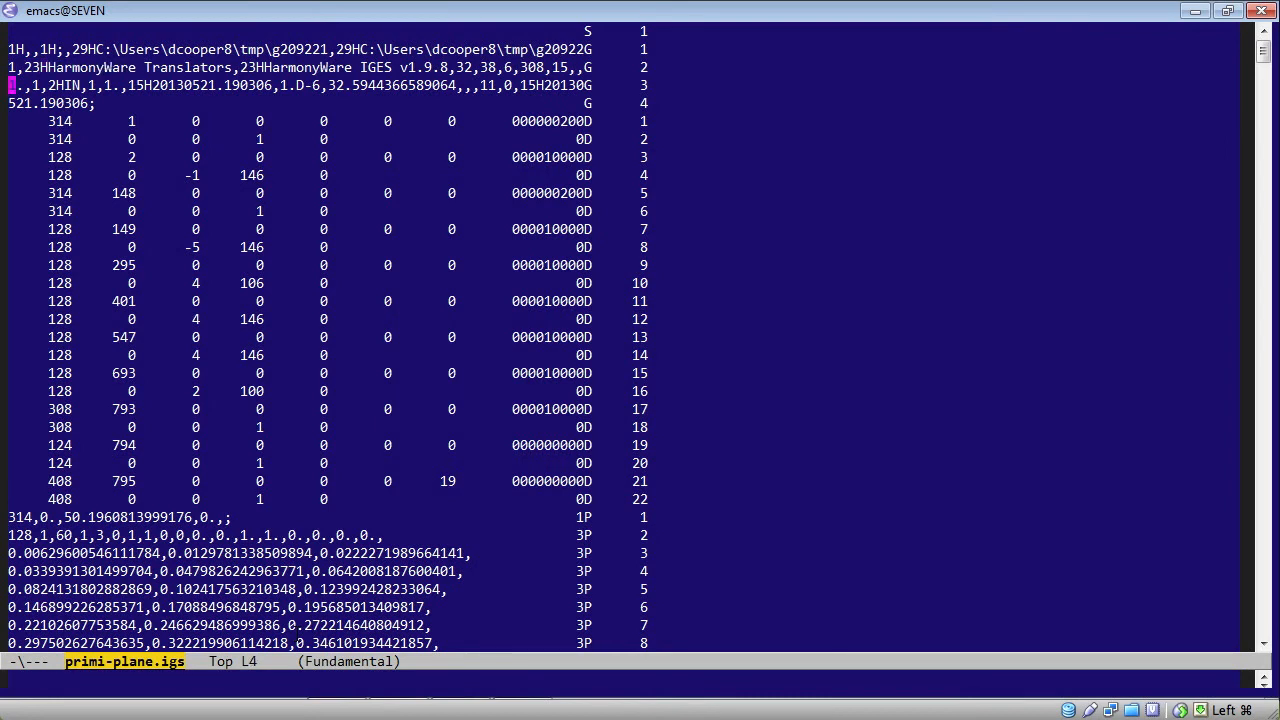
scroll(down, 3)
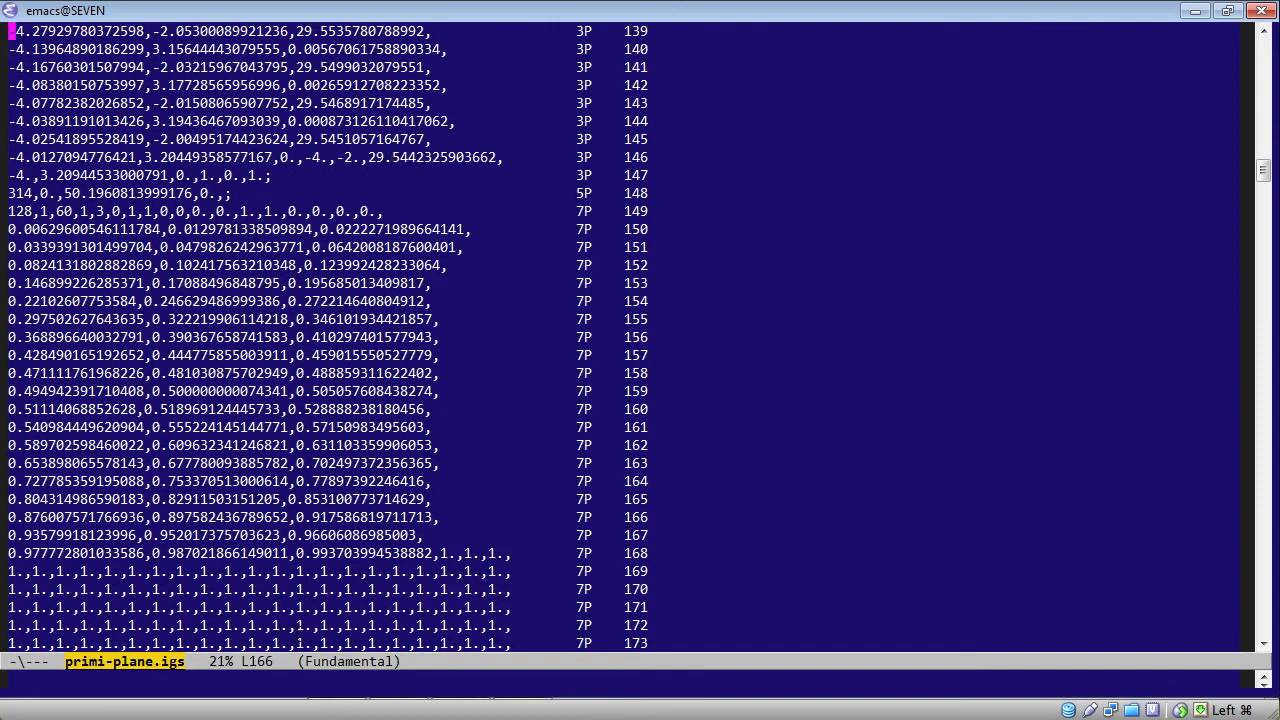
scroll(down, 3)
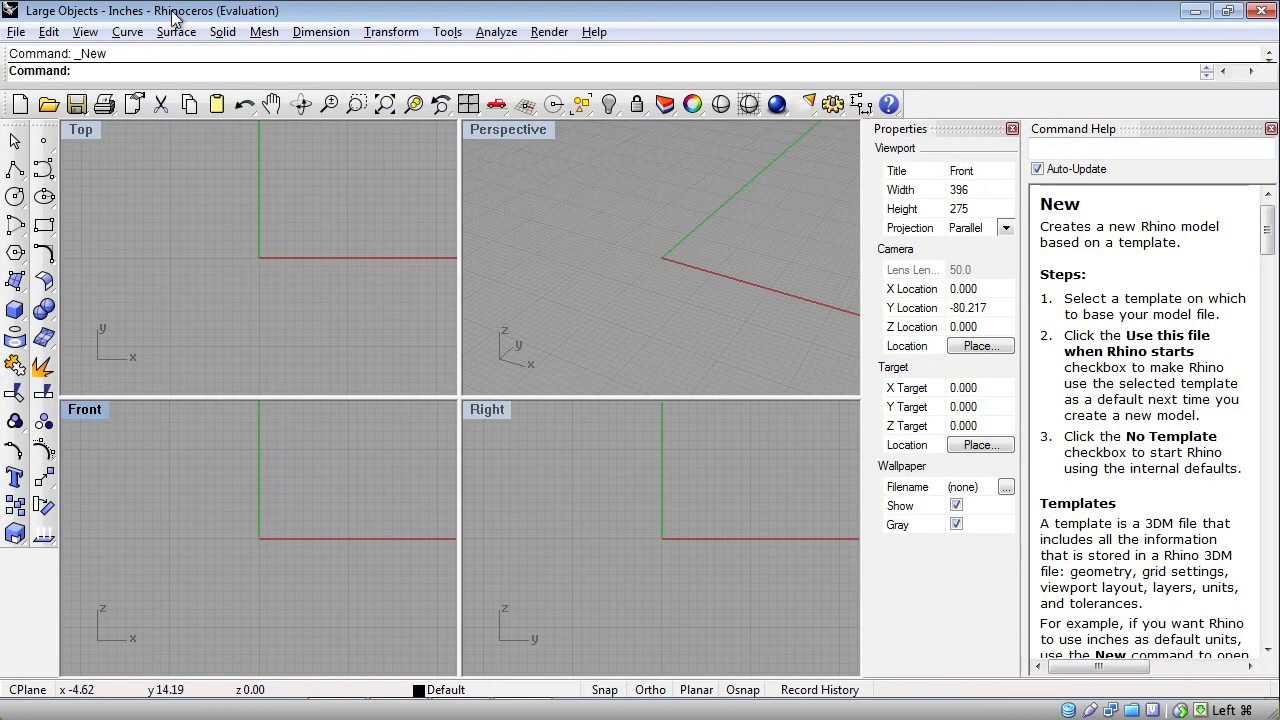
mouse_move(262, 18)
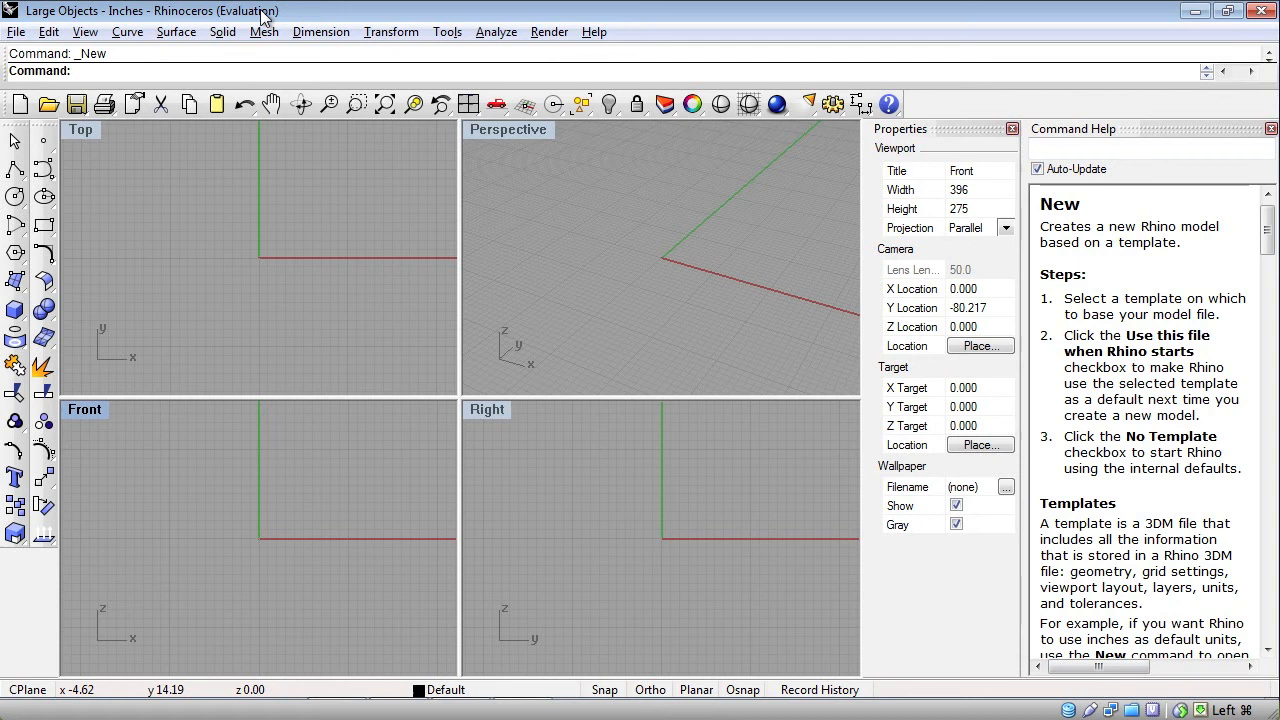
mouse_move(18, 32)
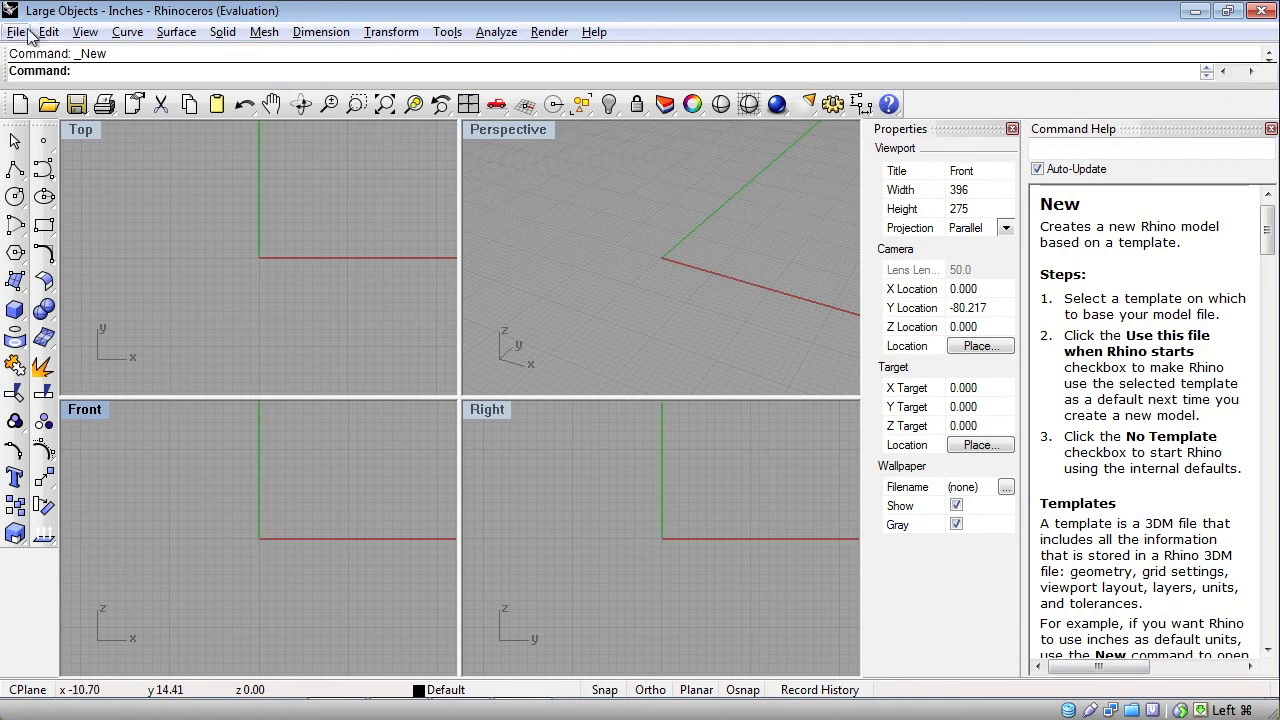
mouse_move(480, 418)
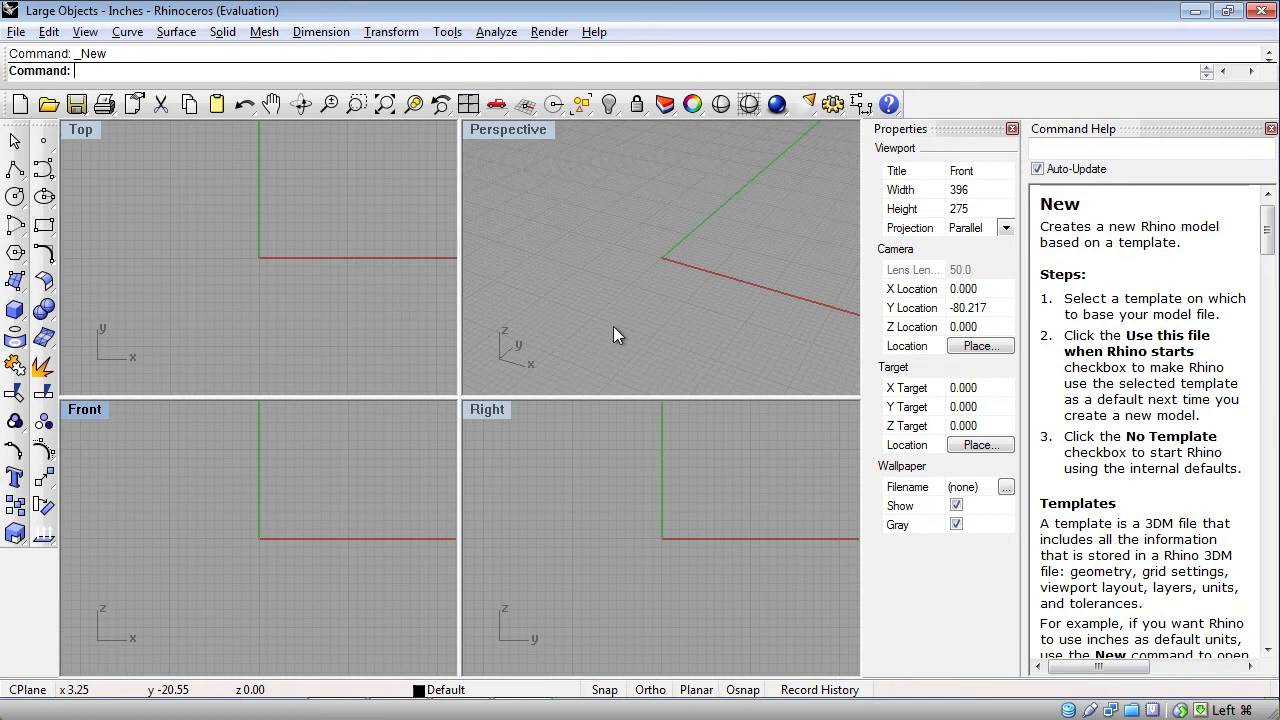
mouse_move(668, 336)
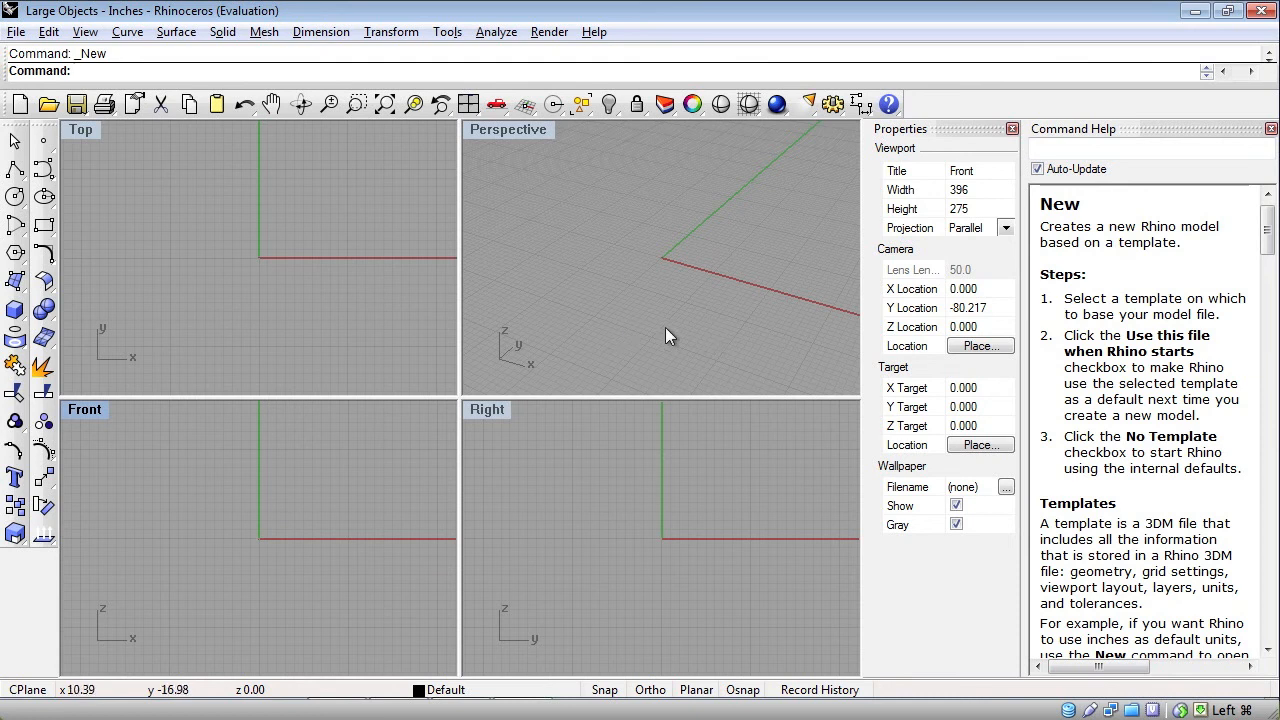
- Show Rhino's File menu over the new empty Large Objects - Inches model
click(16, 32)
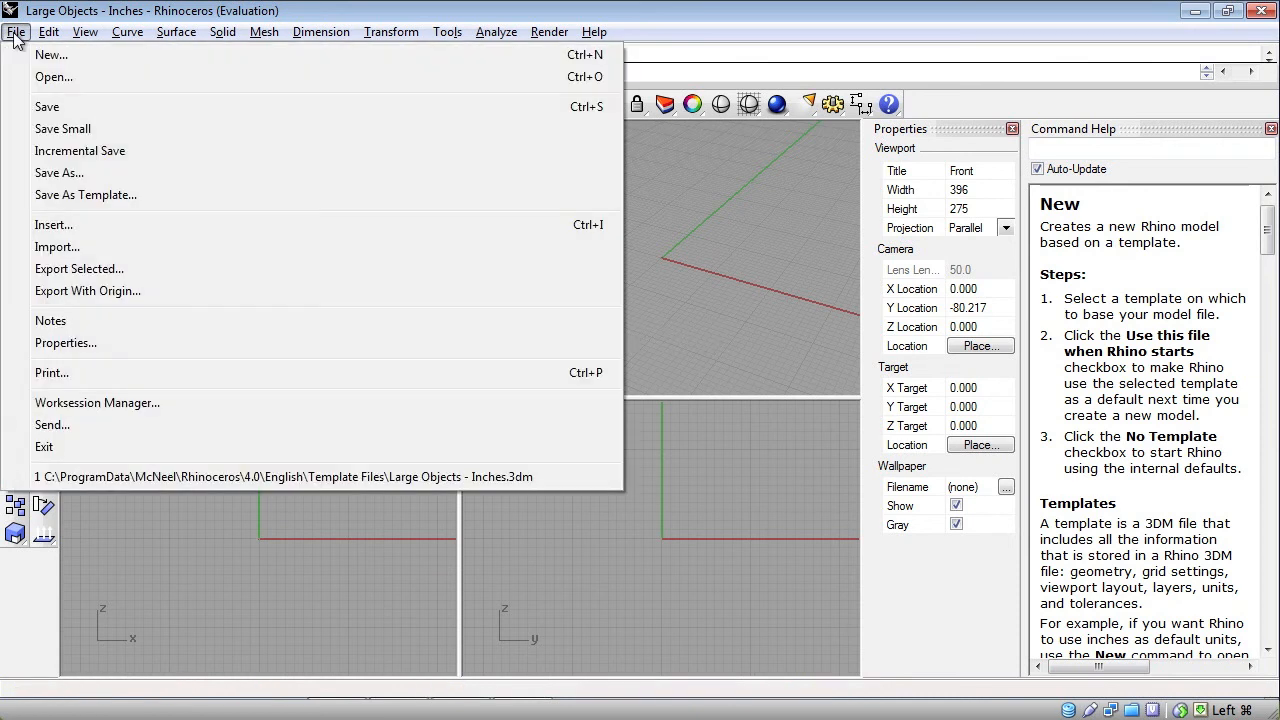
mouse_move(120, 402)
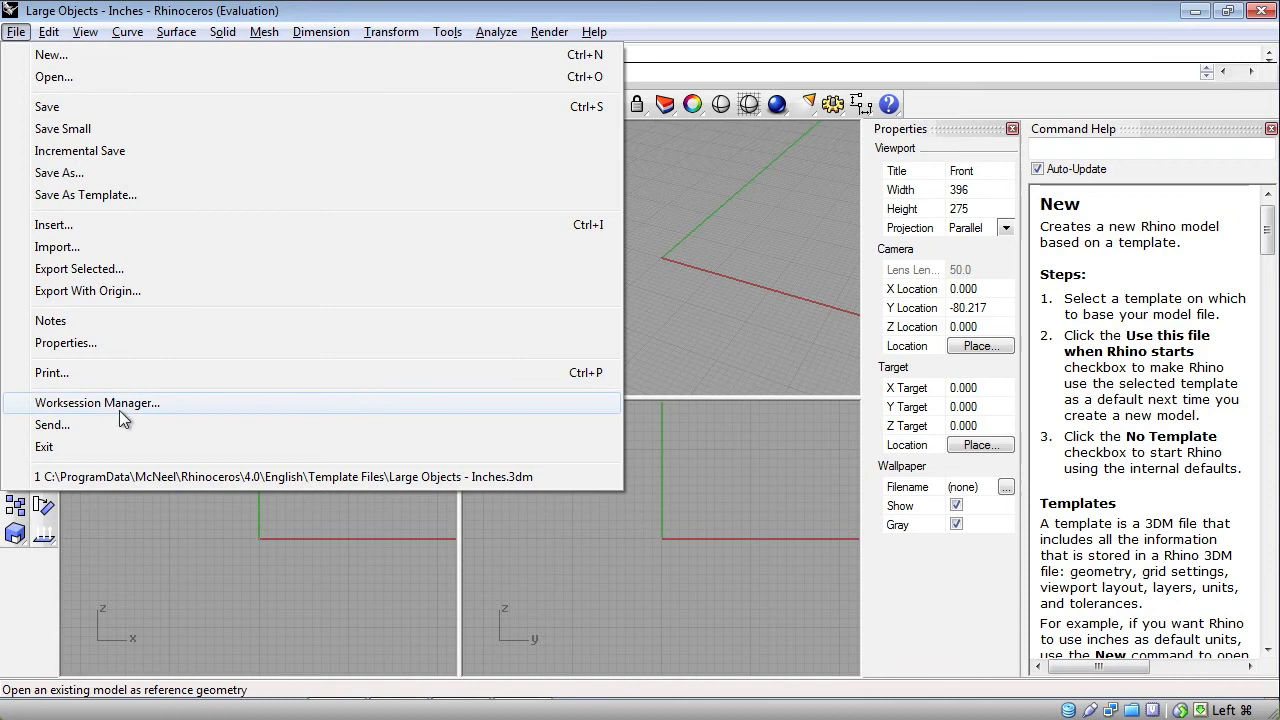
mouse_move(80, 248)
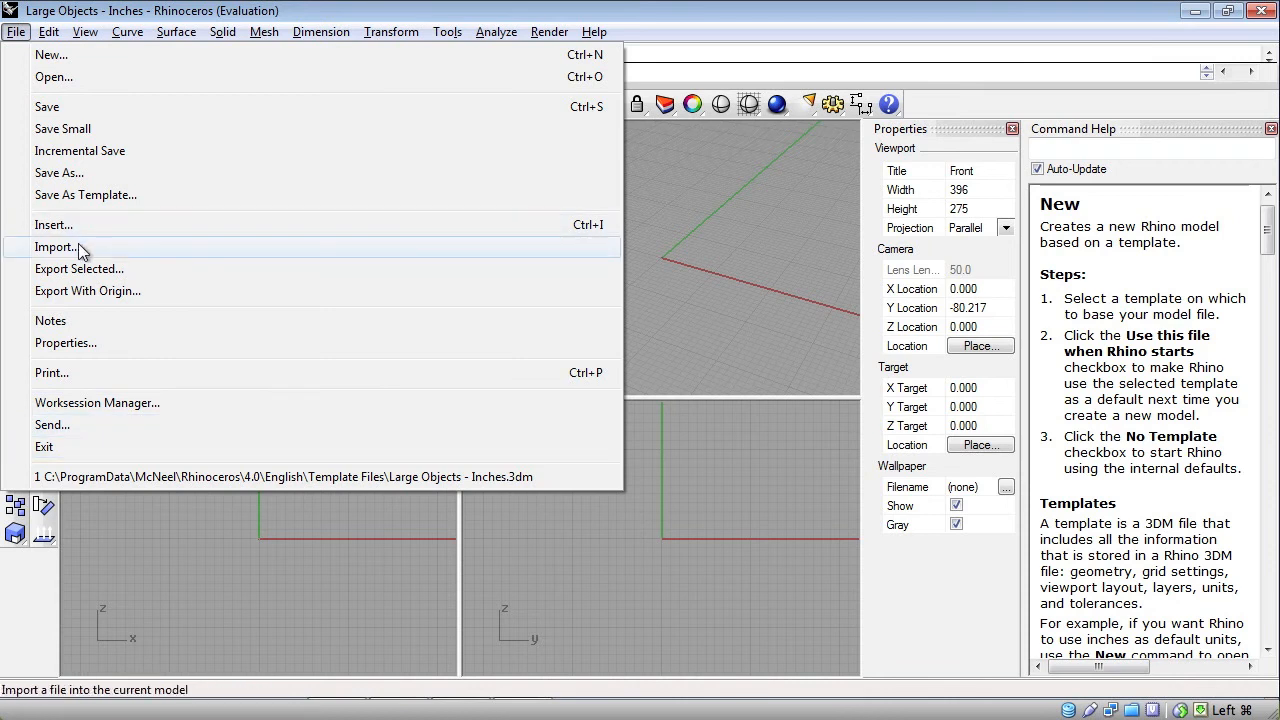
click(54, 248)
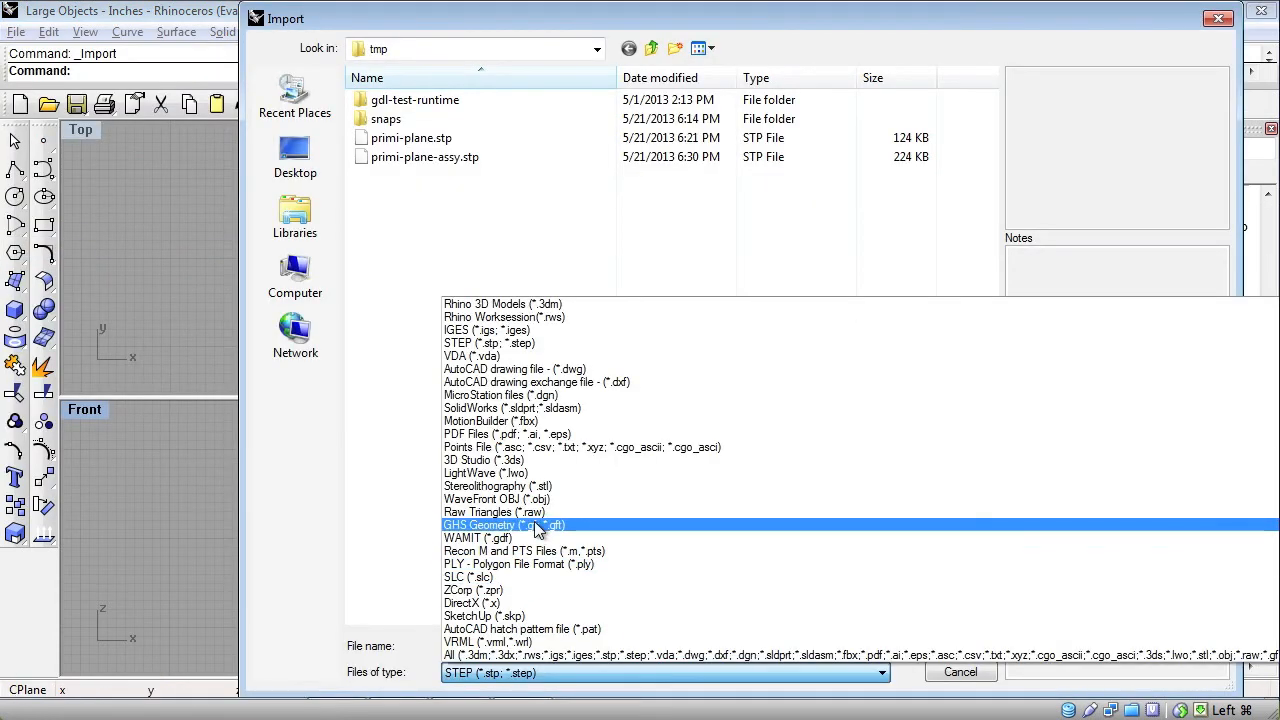
click(484, 330)
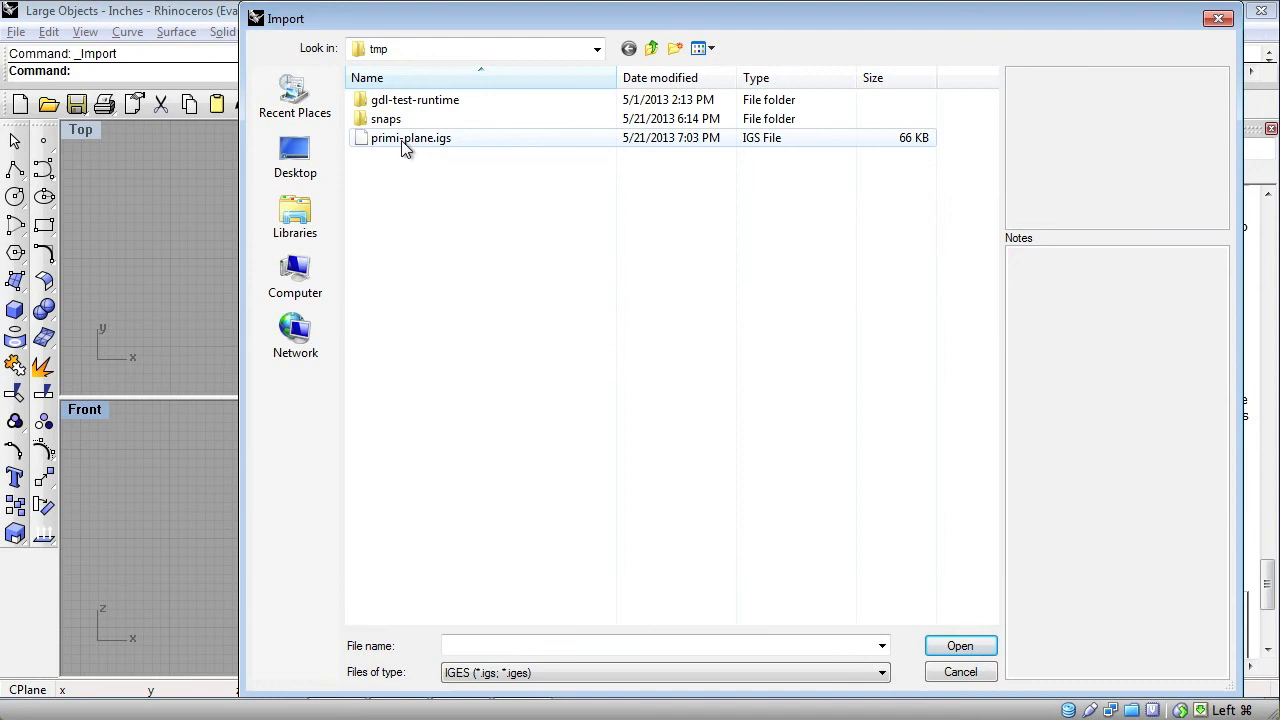
click(960, 644)
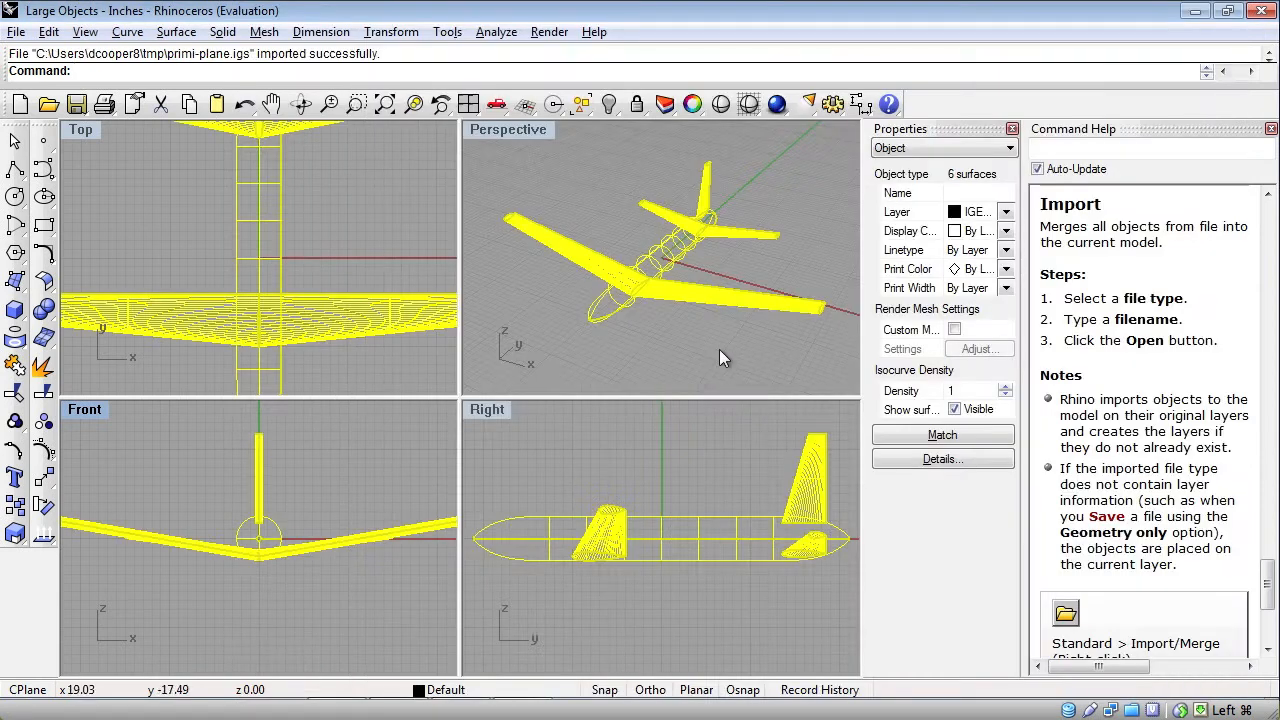
click(300, 104)
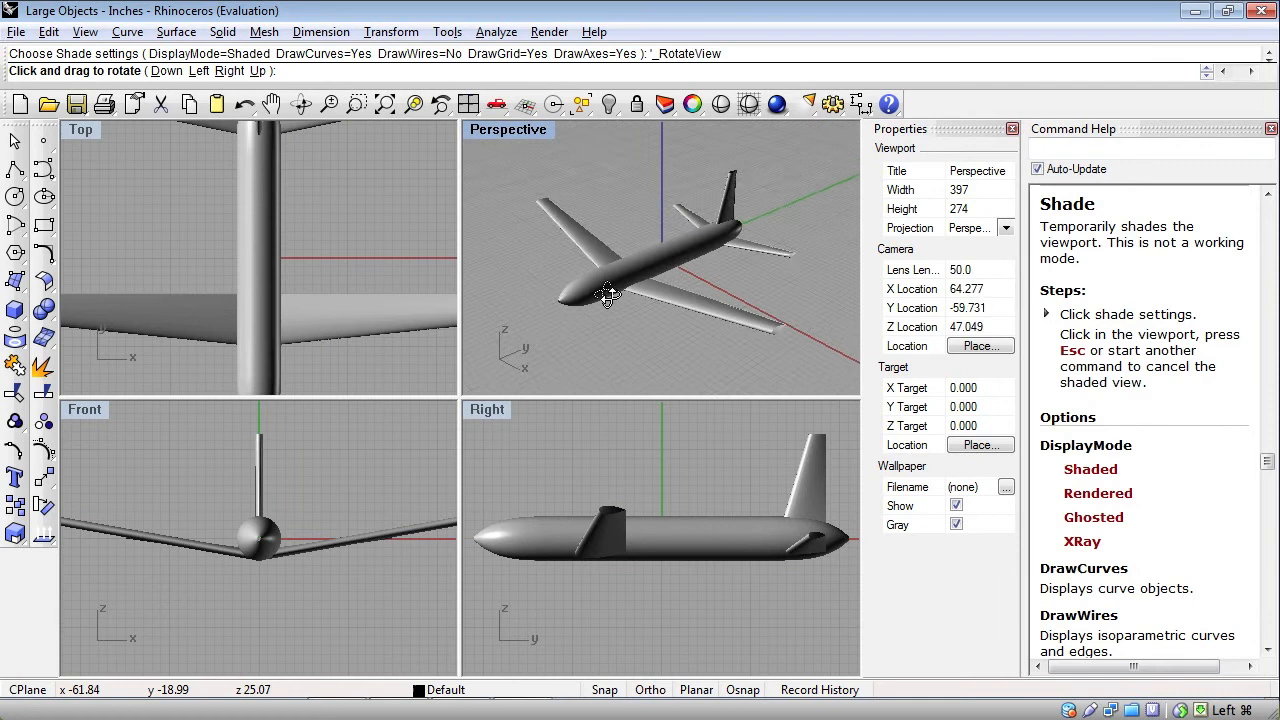
drag(604, 296, 760, 220)
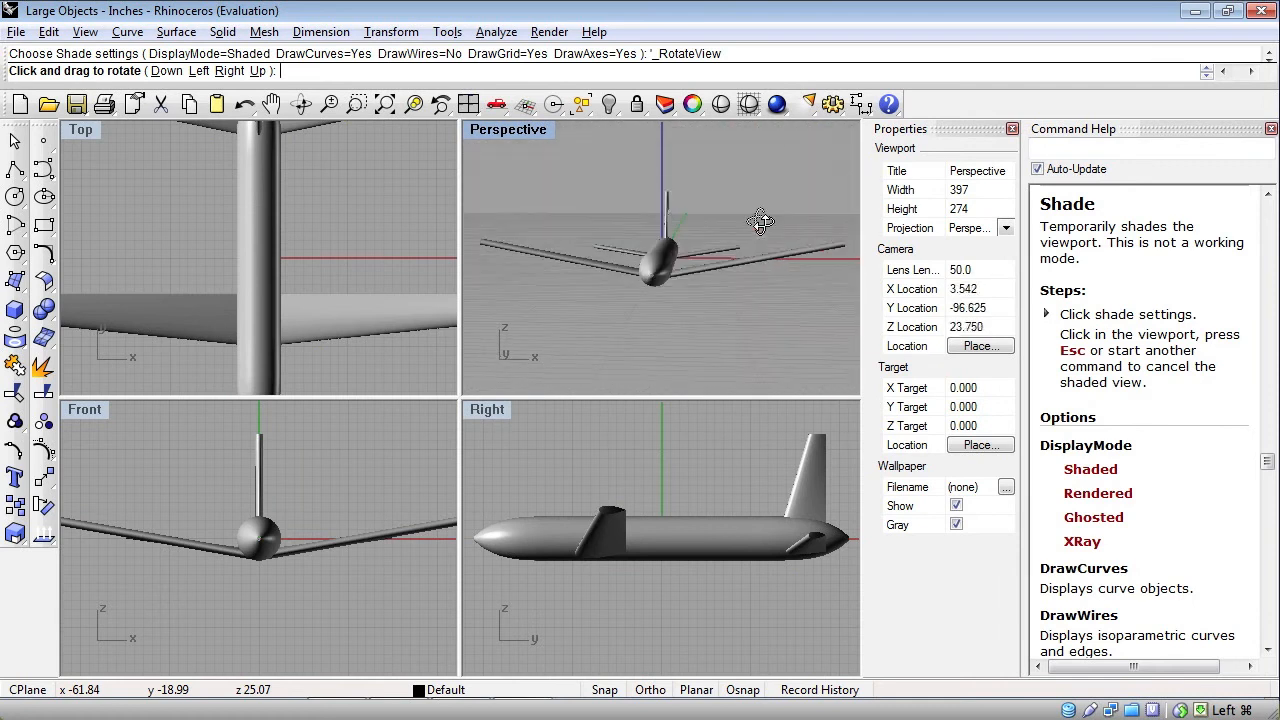
drag(760, 220, 610, 300)
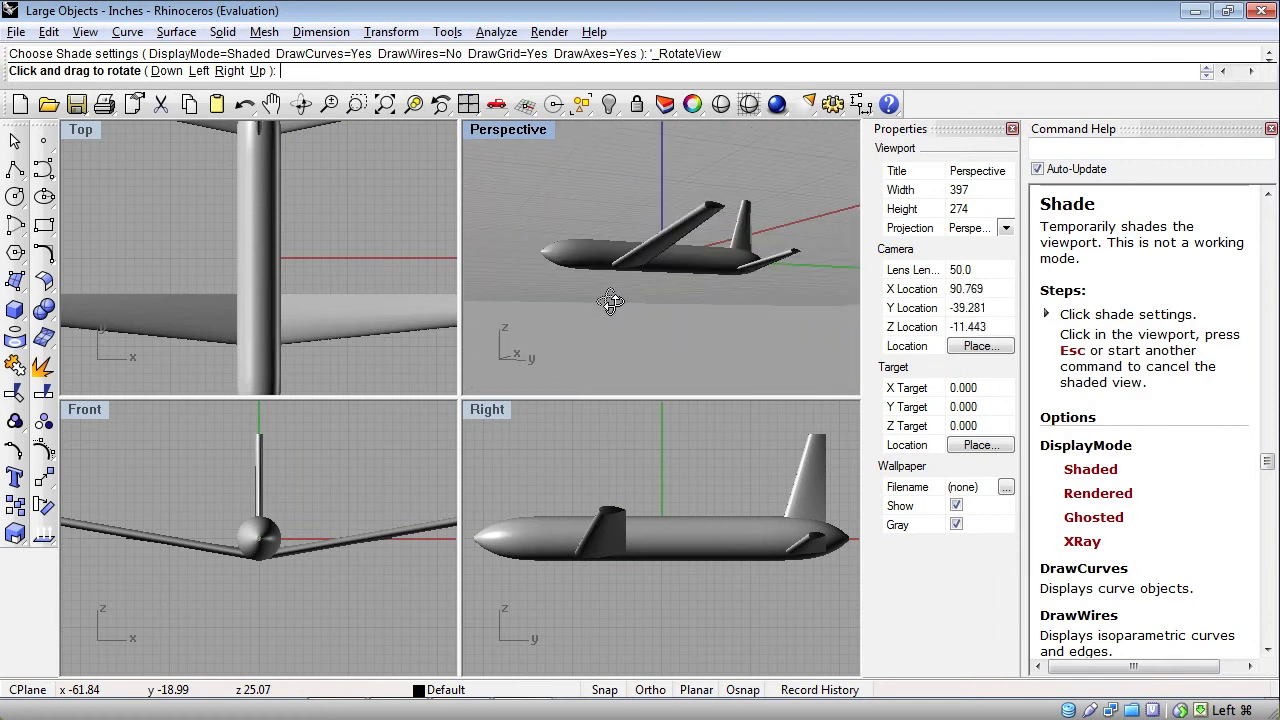
drag(610, 300, 700, 378)
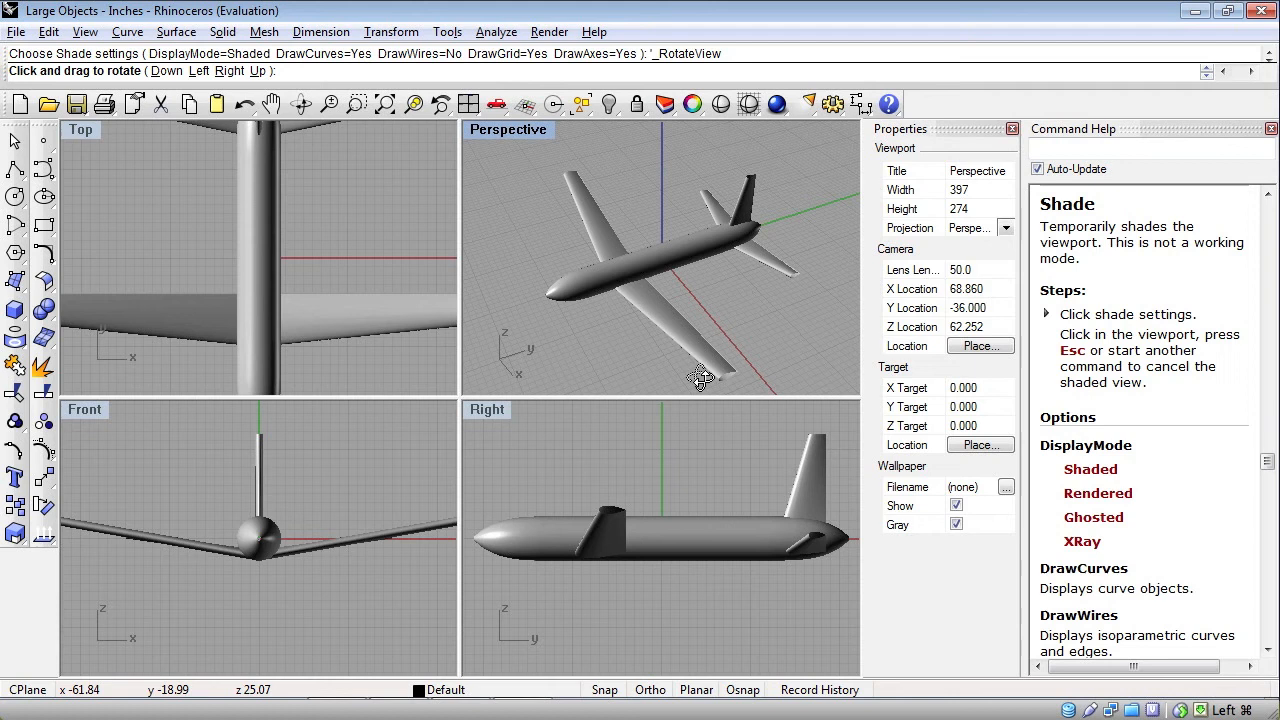
drag(700, 378, 764, 398)
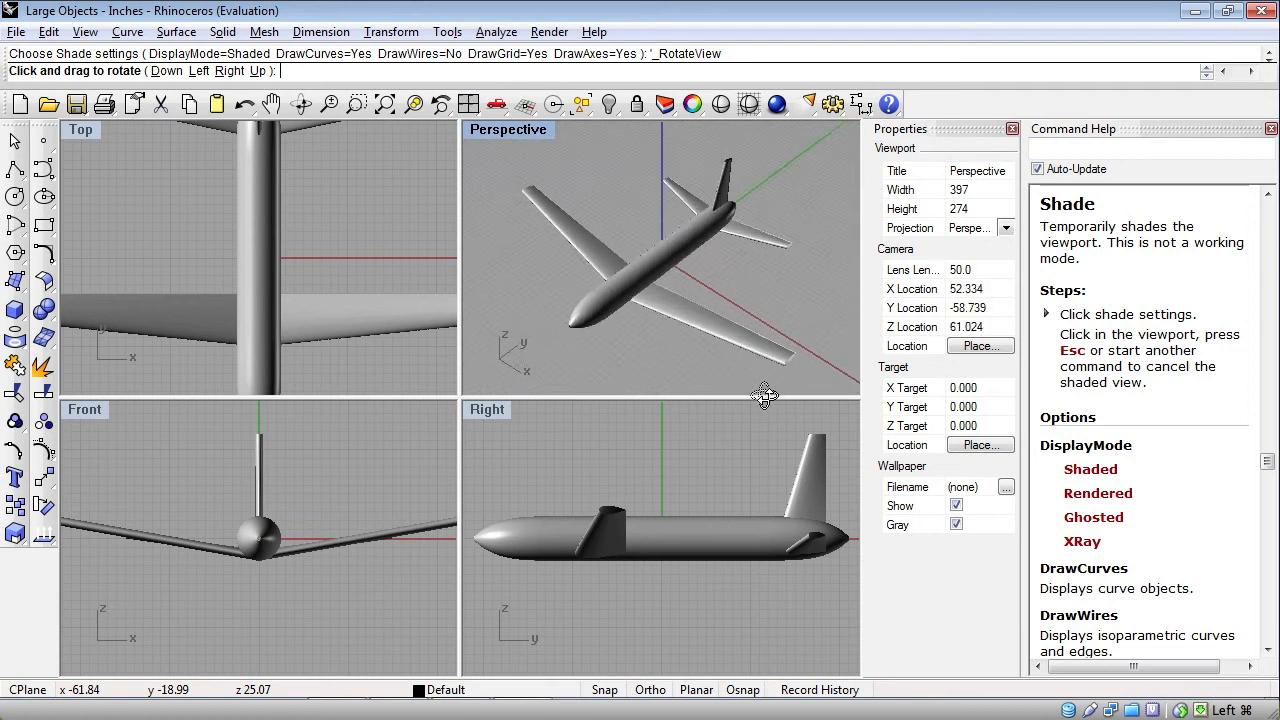
drag(764, 396, 636, 238)
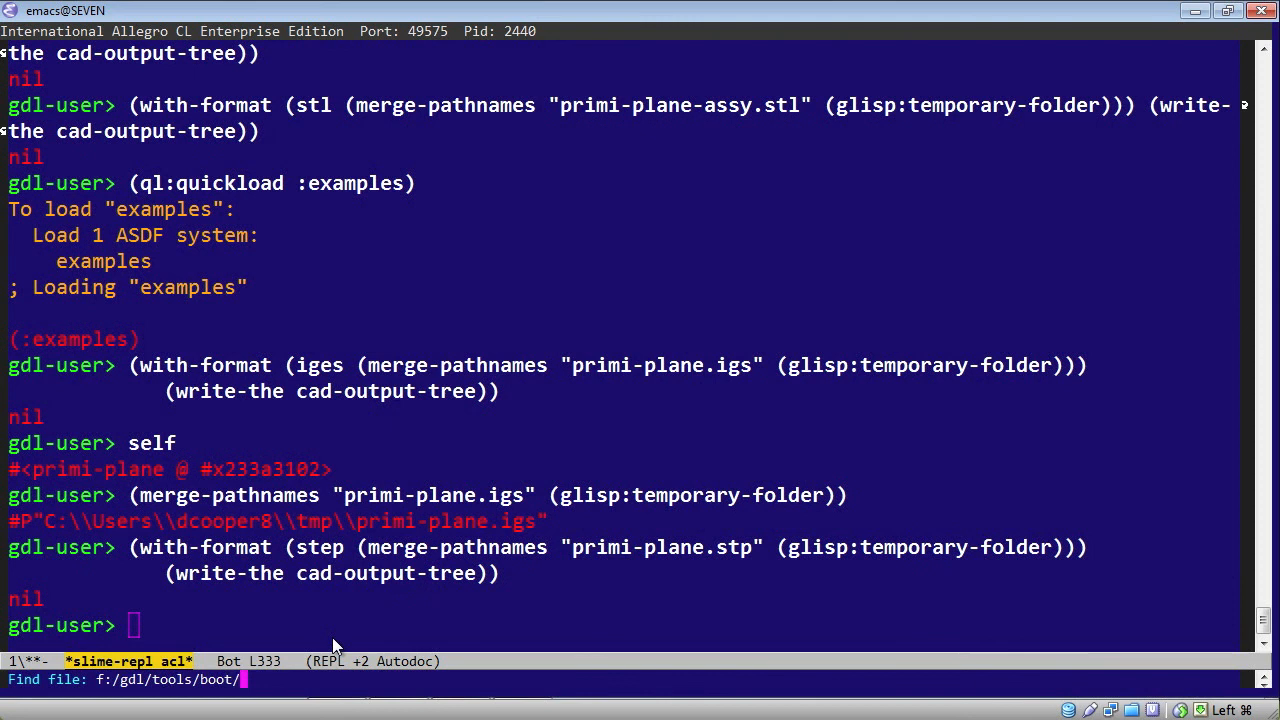
- Load ~/tmp/primi-plane.stp in Emacs and scroll through its STEP entities
text(~/tmp/primi-plane)
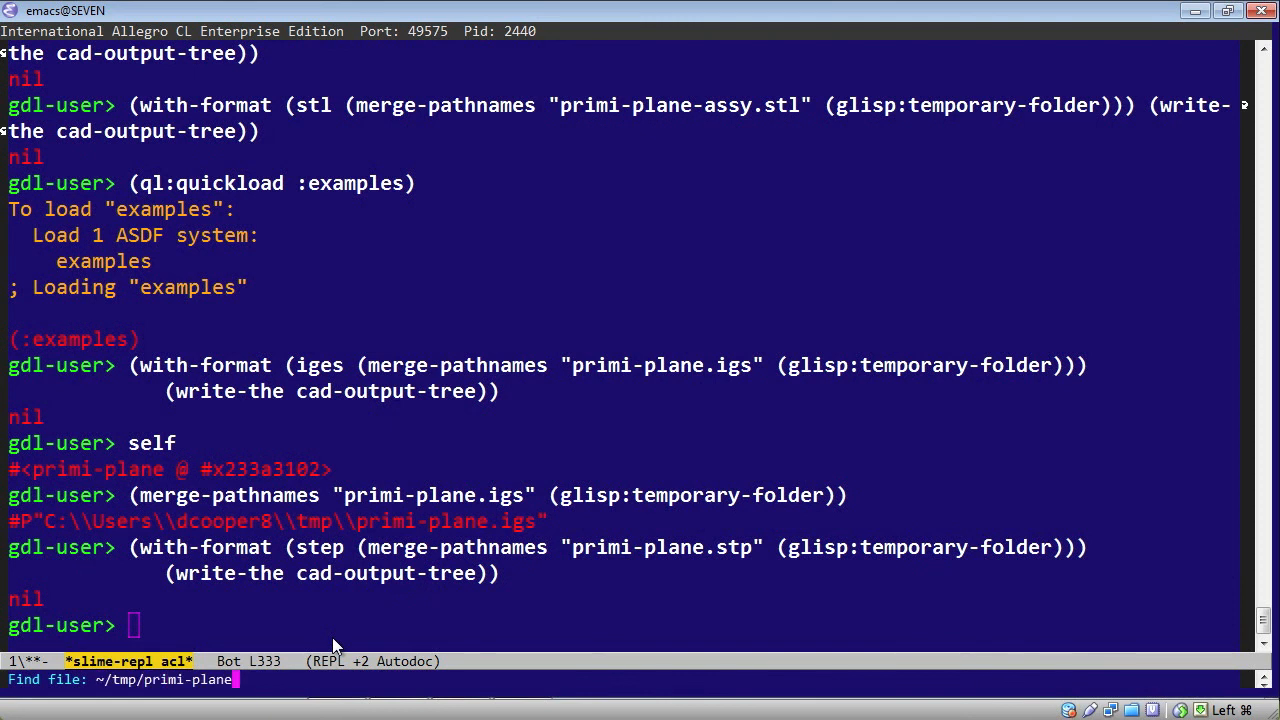
key(Return)
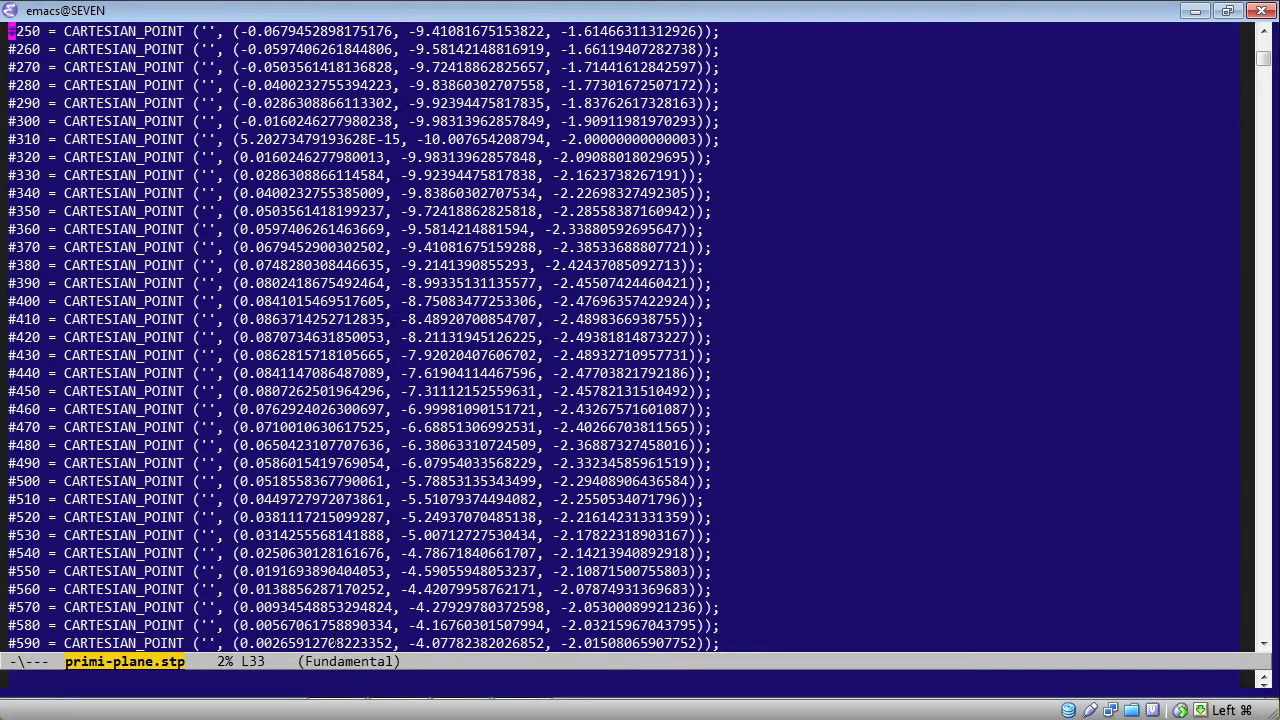
scroll(down, 3)
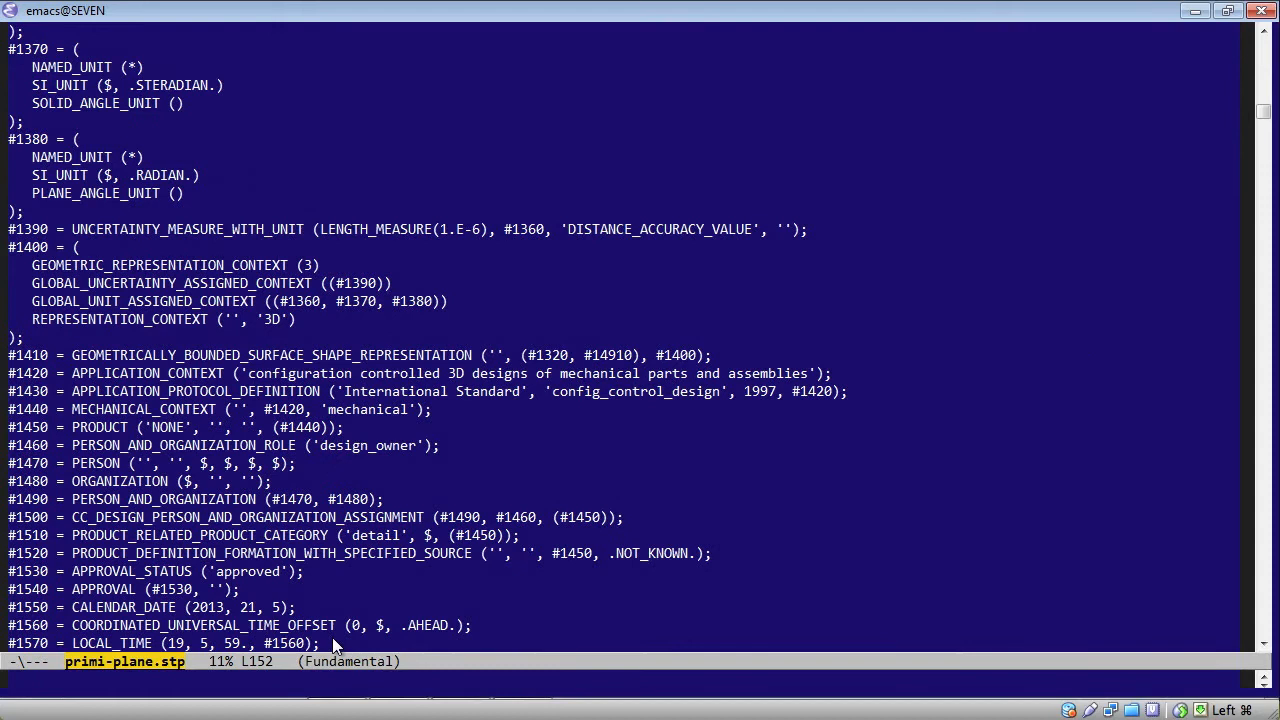
scroll(down, 3)
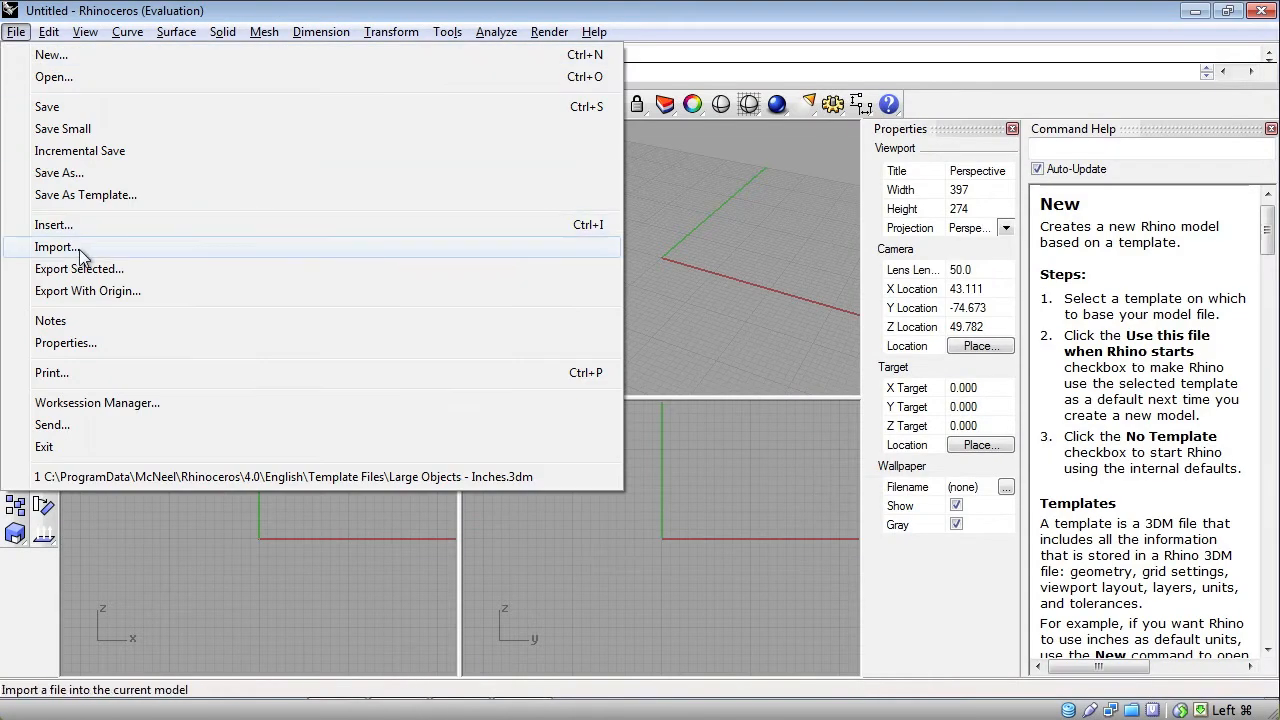
- Import primi-plane.stp as a STEP file into Rhino and orbit the colored plane
click(56, 248)
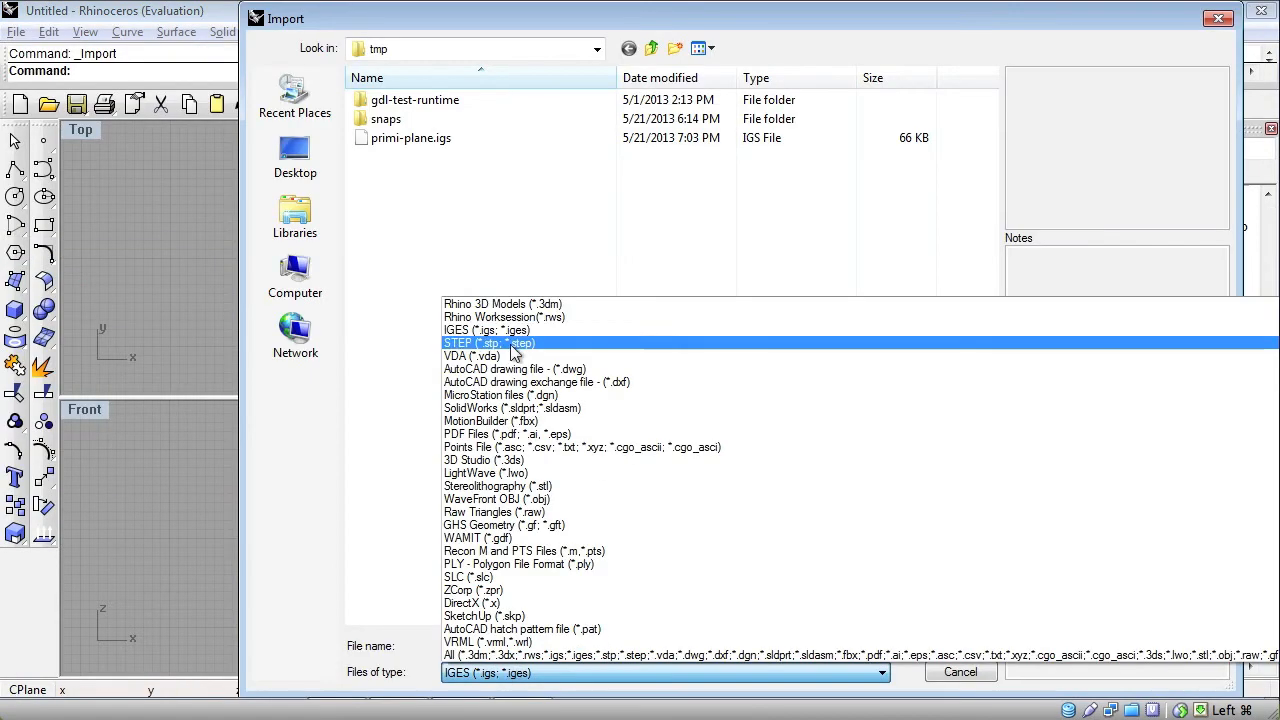
click(488, 344)
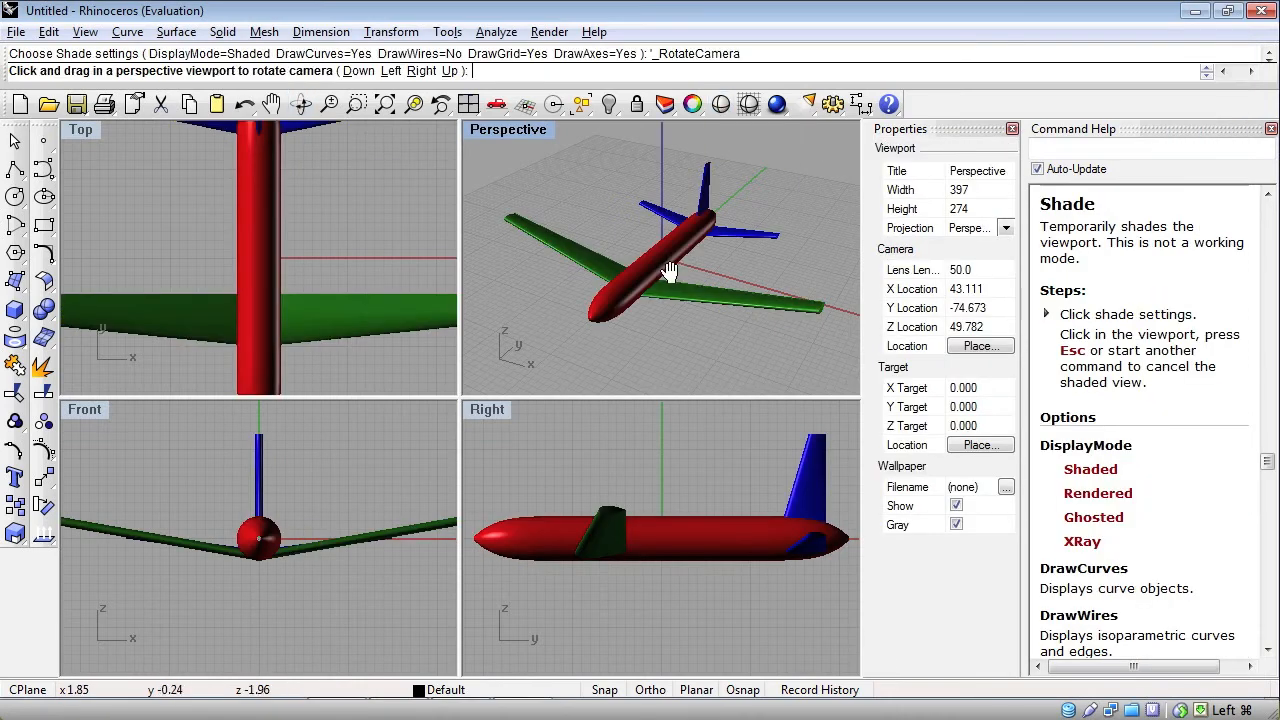
drag(670, 270, 740, 264)
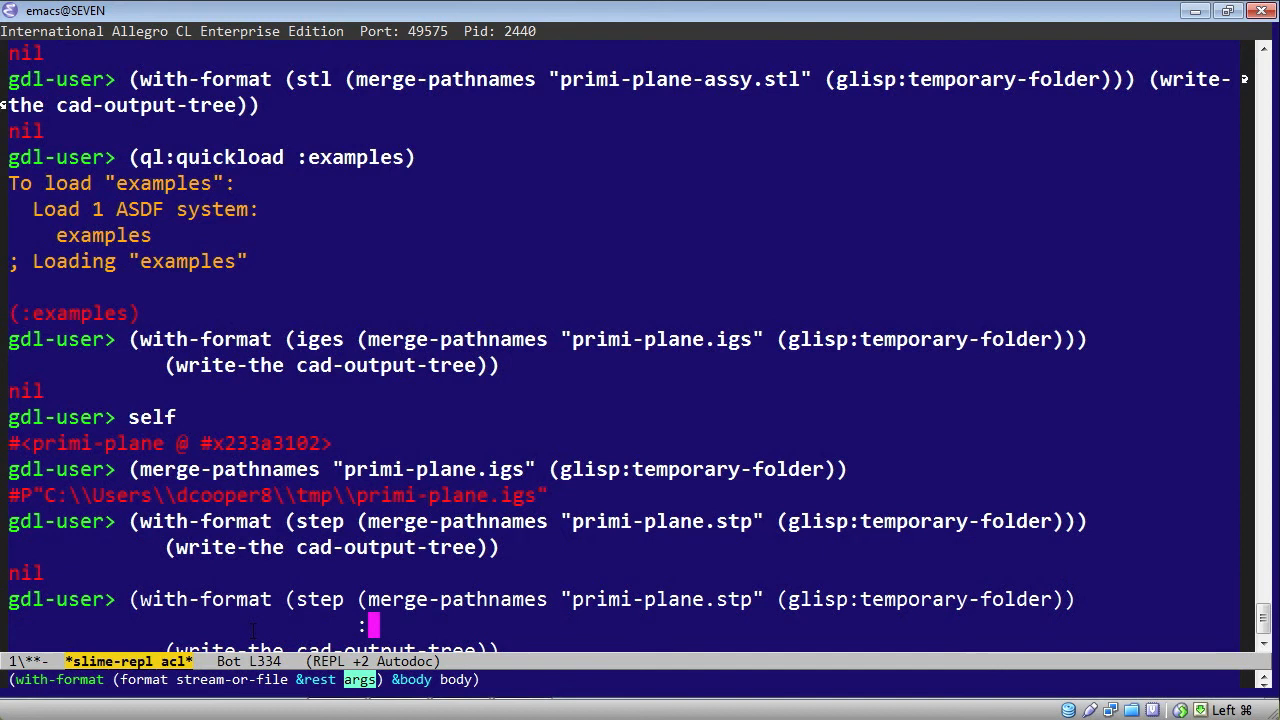
- Re-run the STEP export with :assembly? t added to the format arguments
text(:assembly? t))
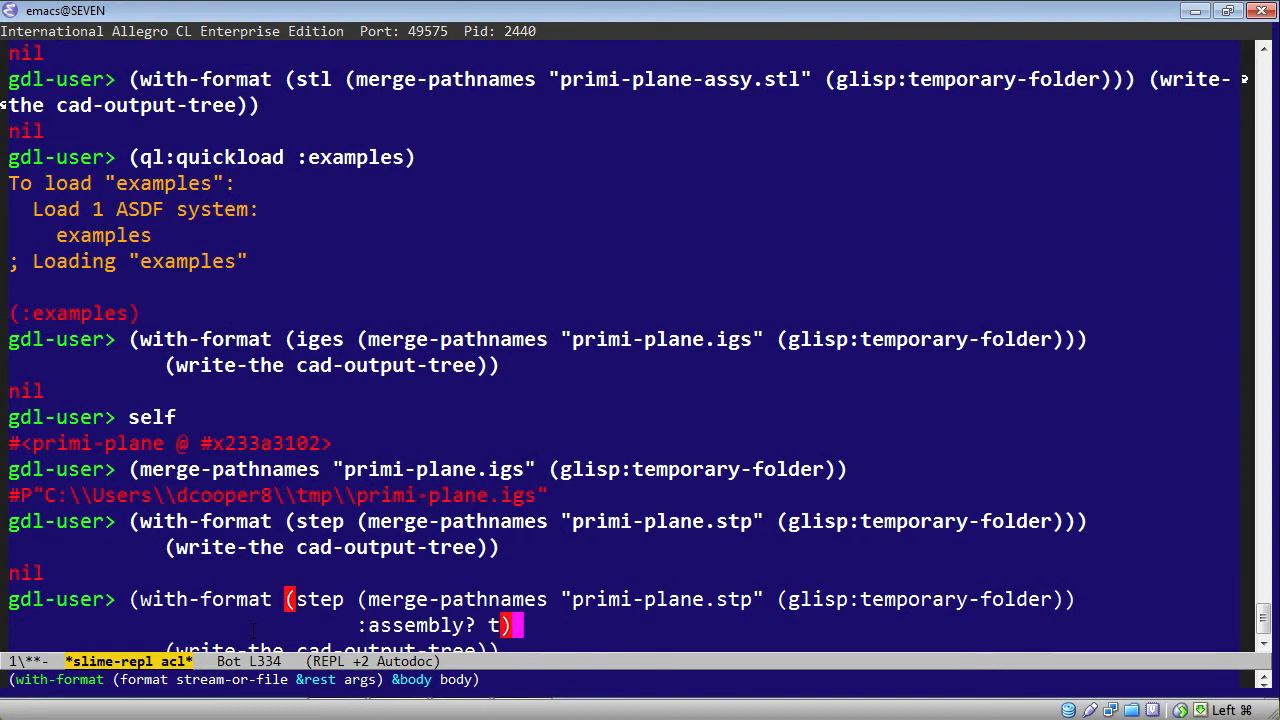
key(Return)
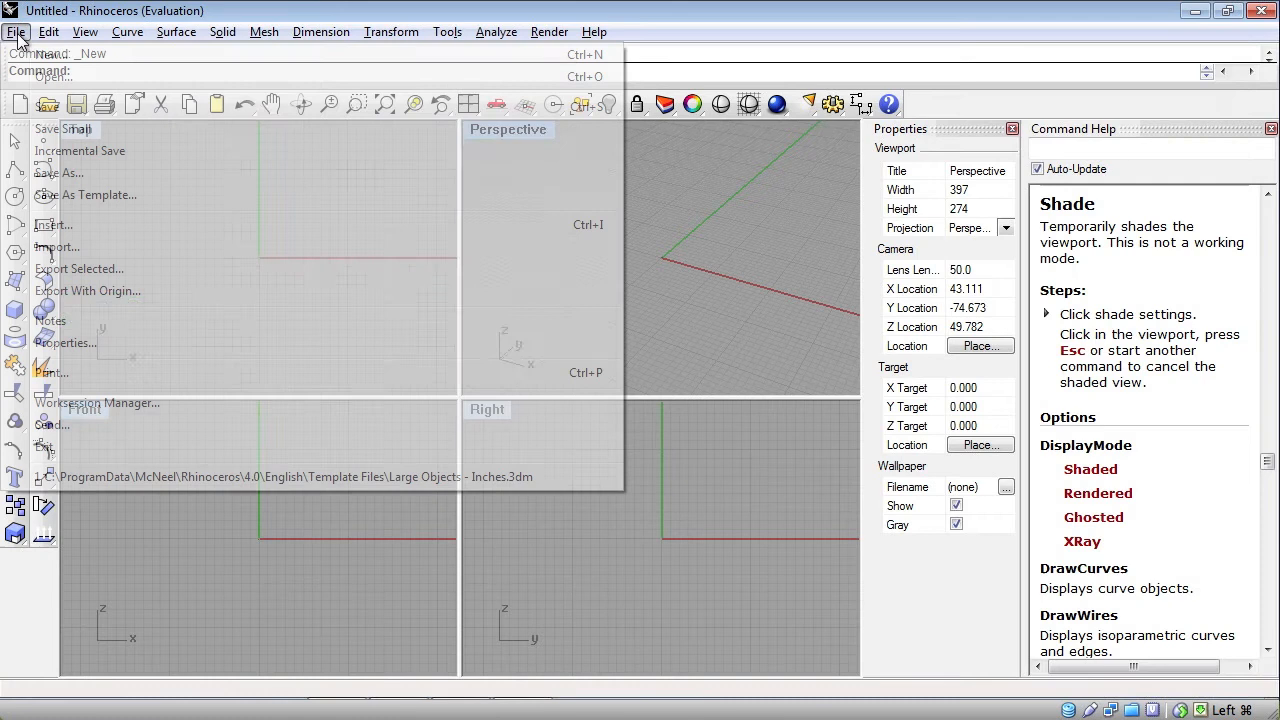
- Import primi-plane-assy.stp into Rhino, accepting scaling the STEP geometry to inches
click(56, 248)
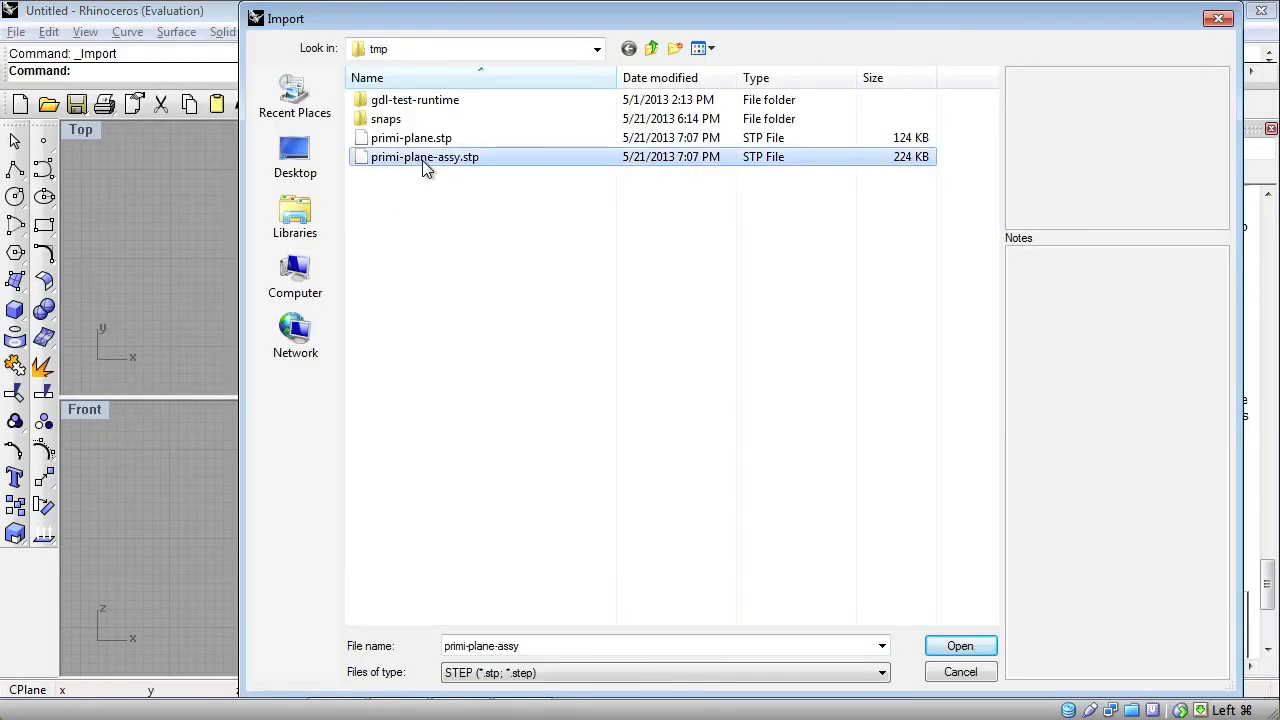
click(960, 644)
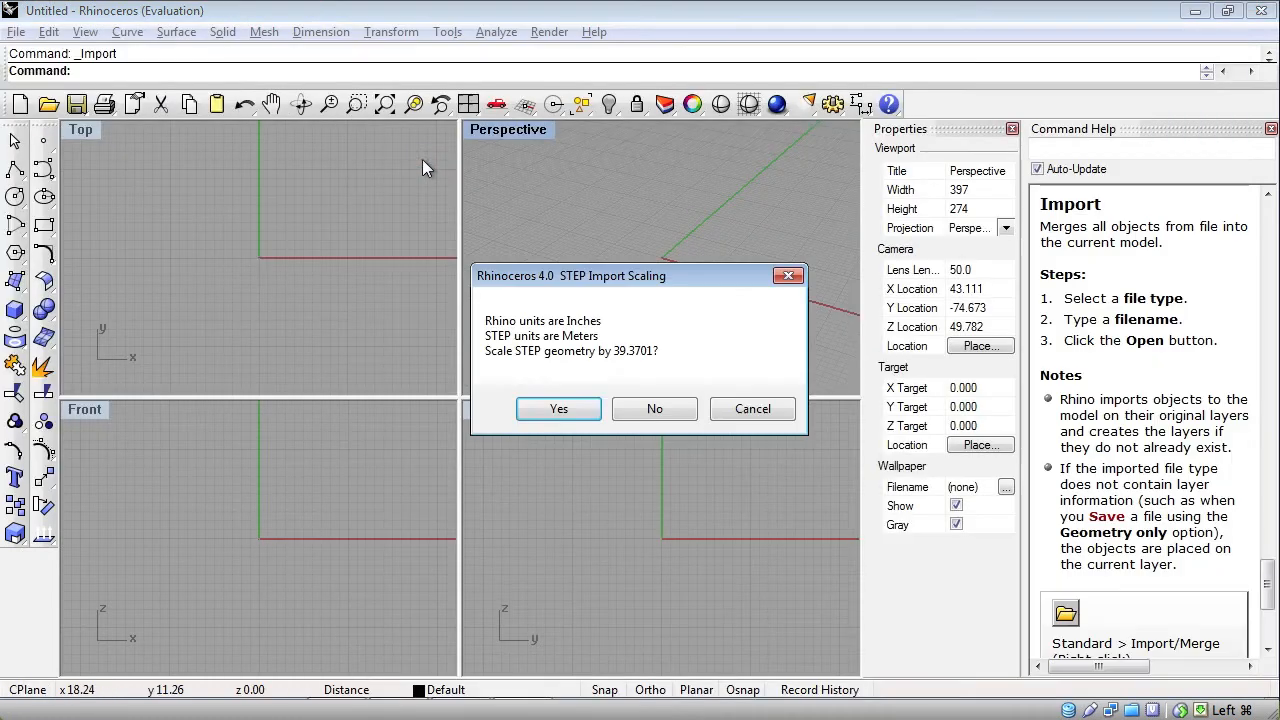
click(558, 408)
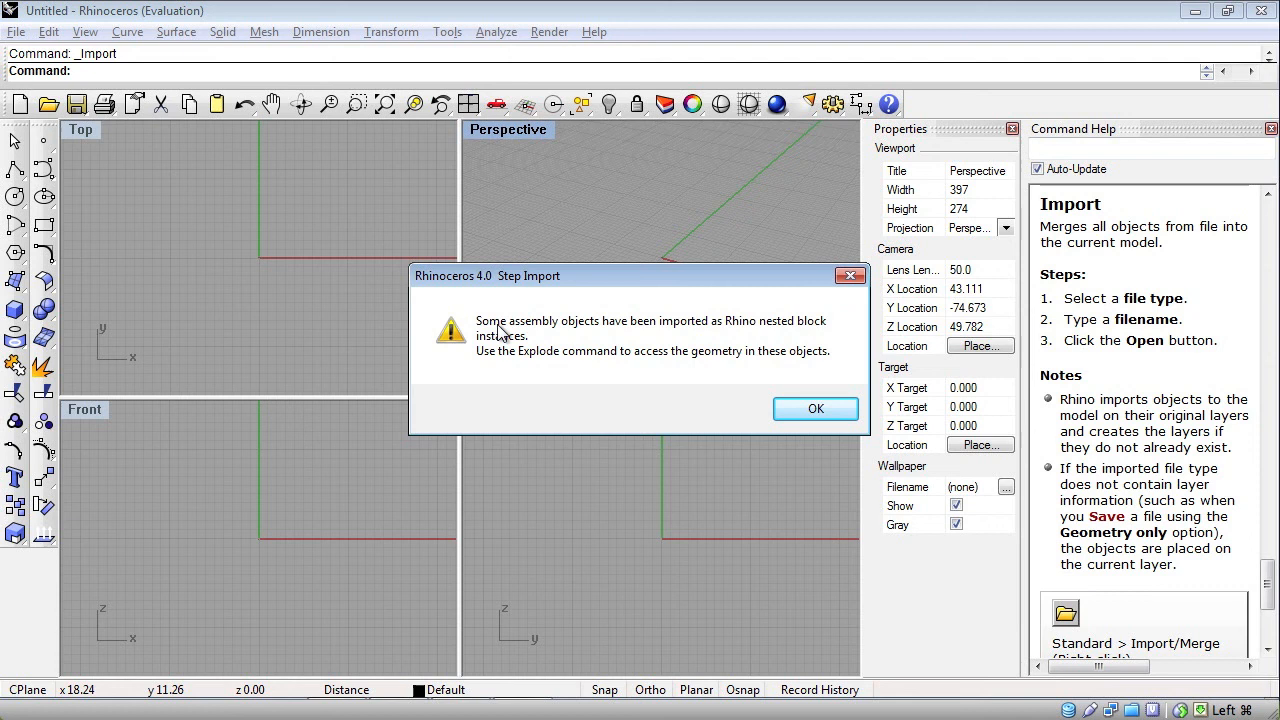
mouse_move(764, 336)
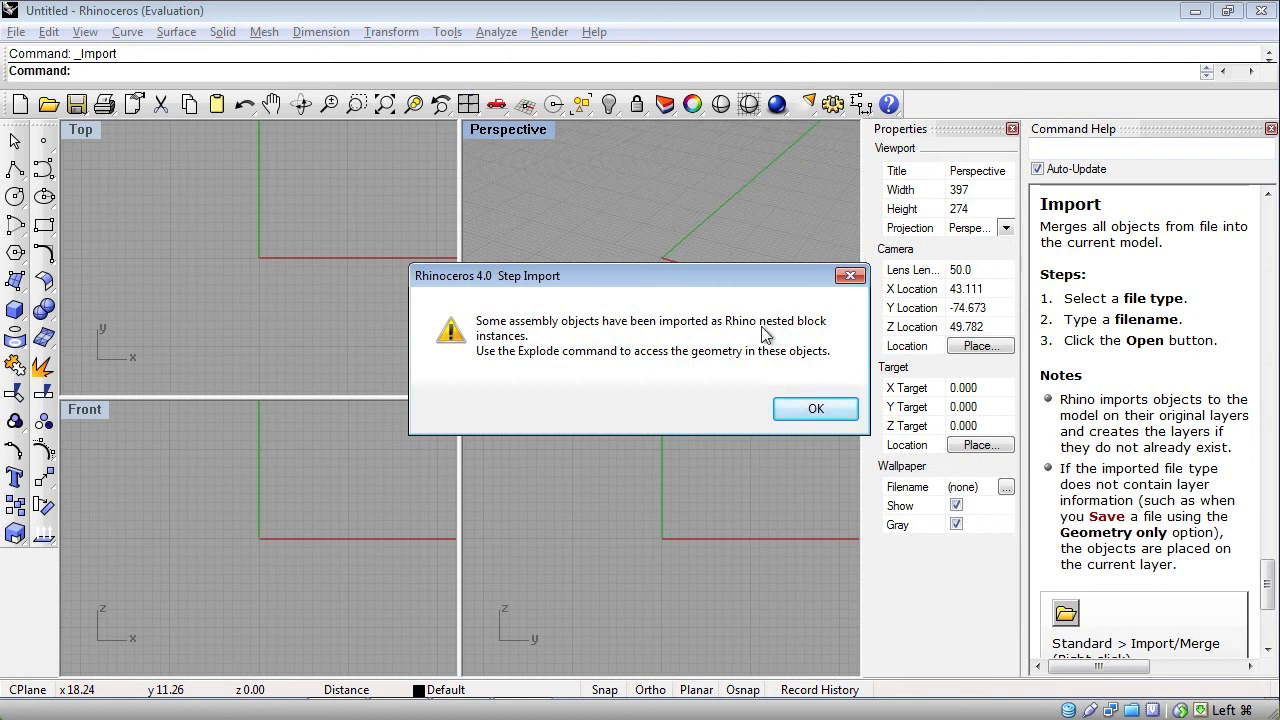
mouse_move(604, 358)
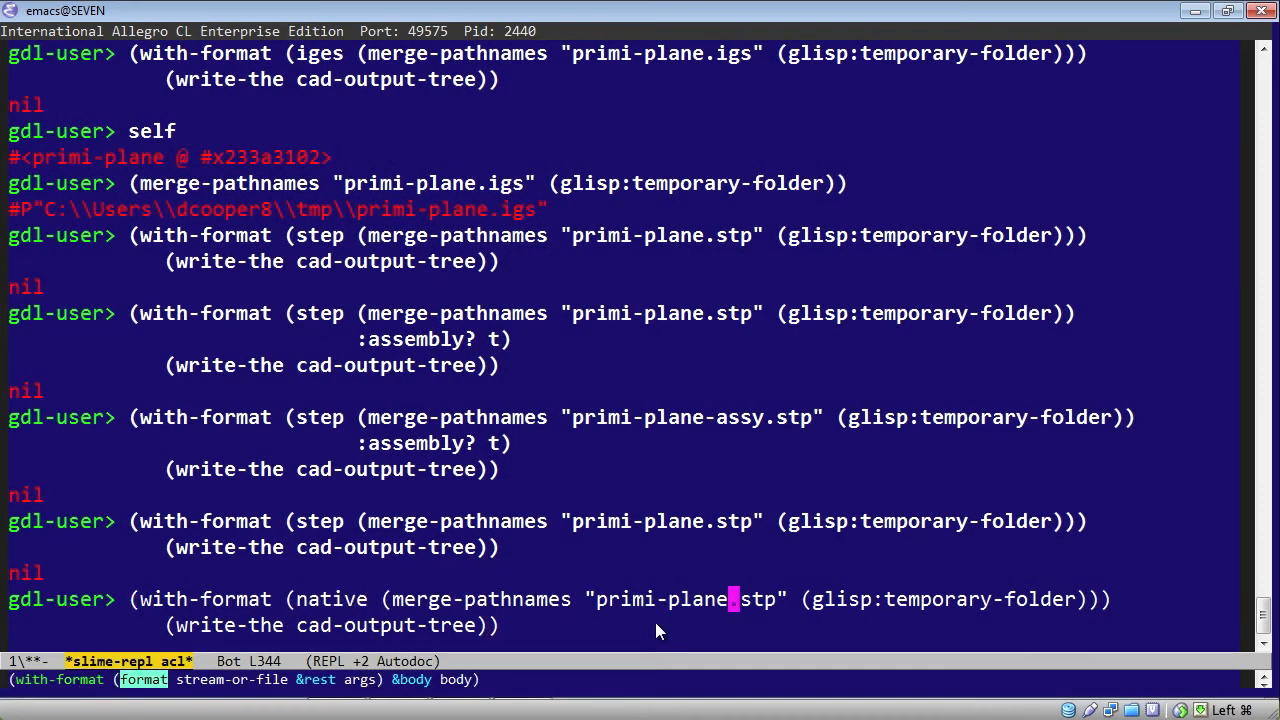
- Export the plane natively to primi-plane.iwp and scroll through its surface data
text(iwp)
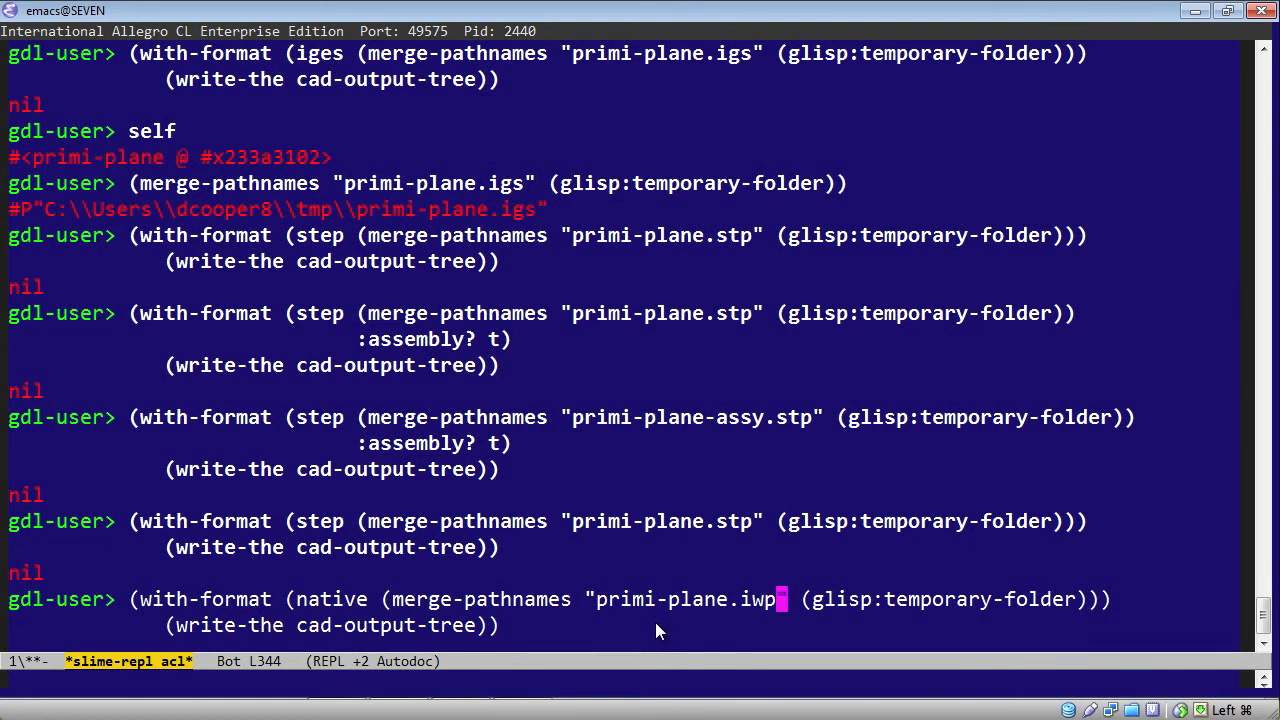
key(Return)
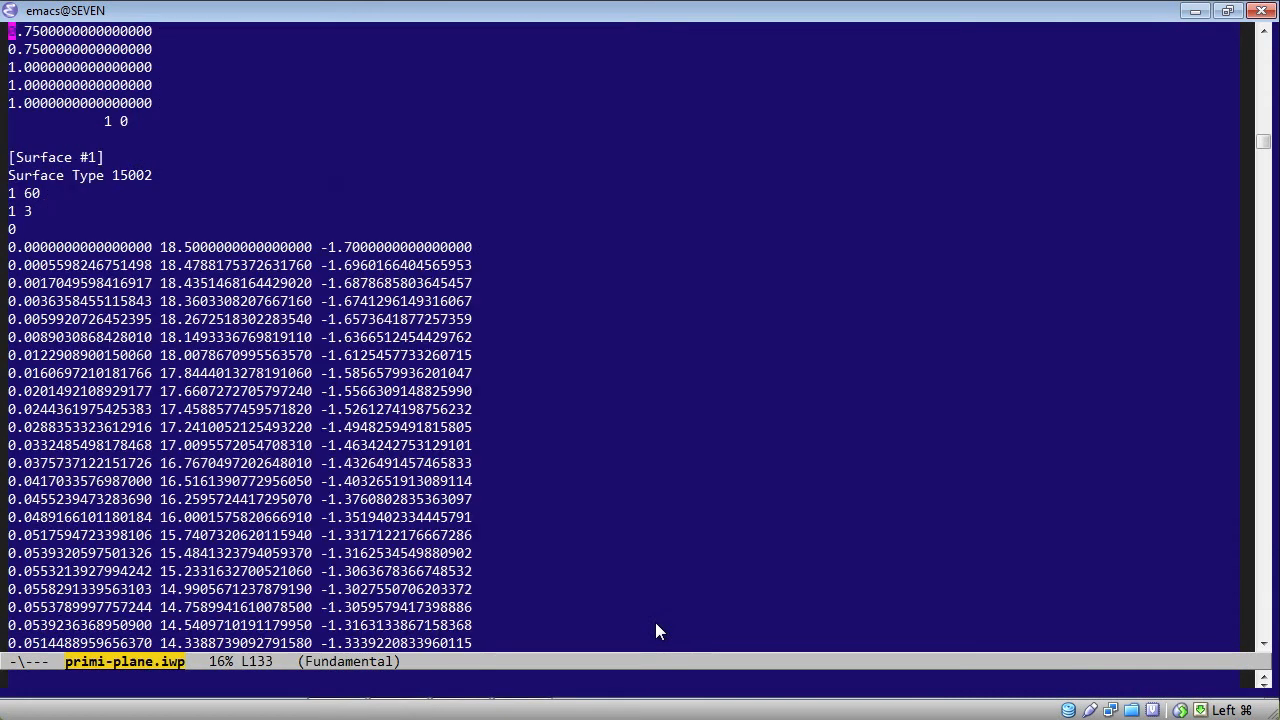
scroll(down, 3)
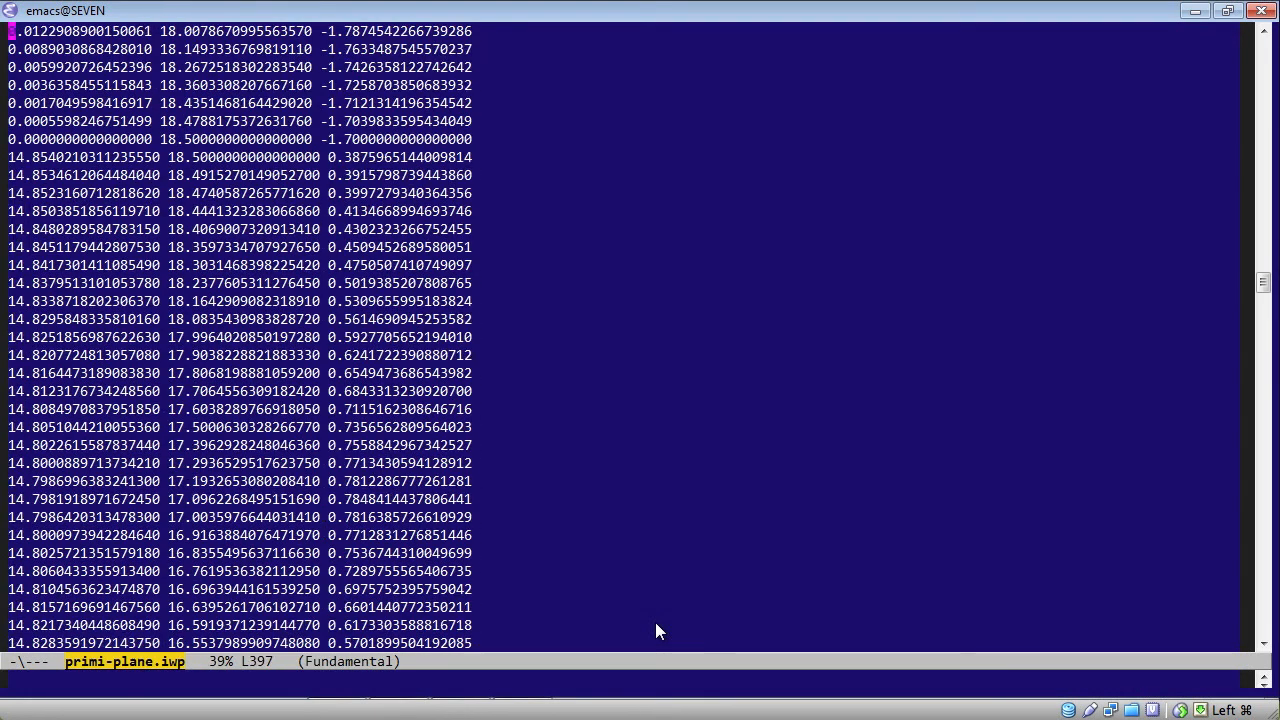
scroll(down, 3)
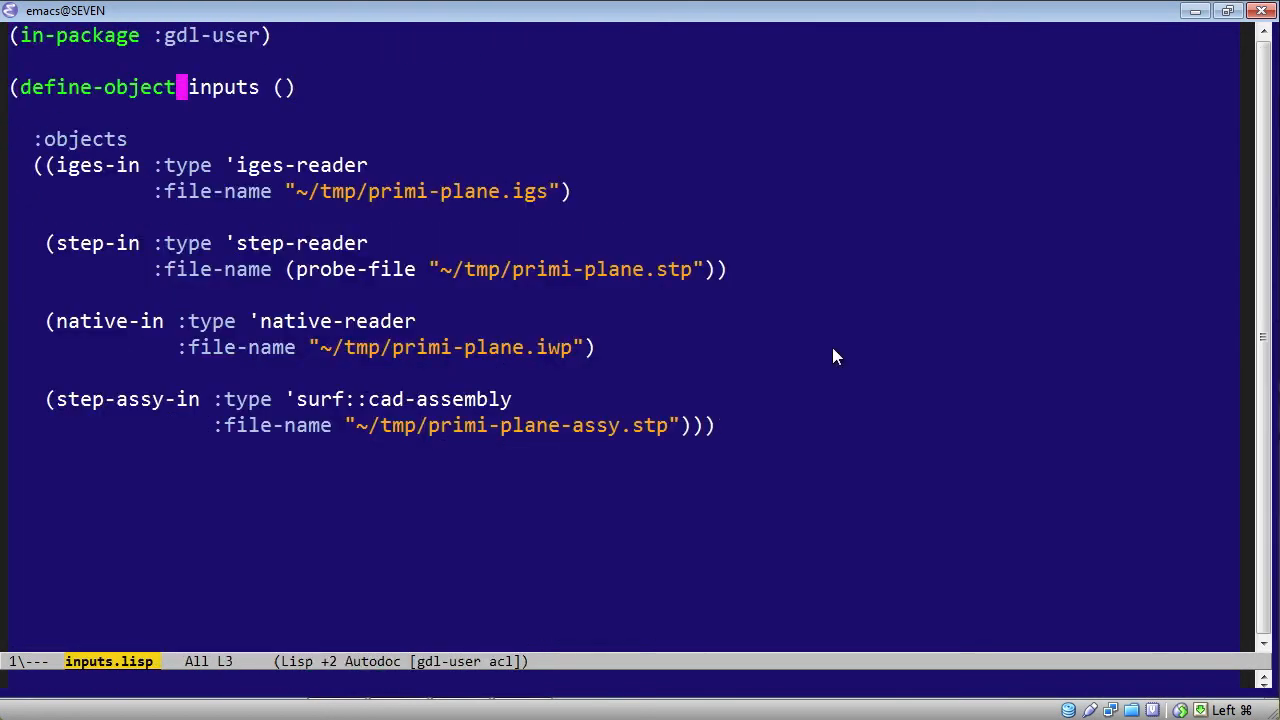
key(down)
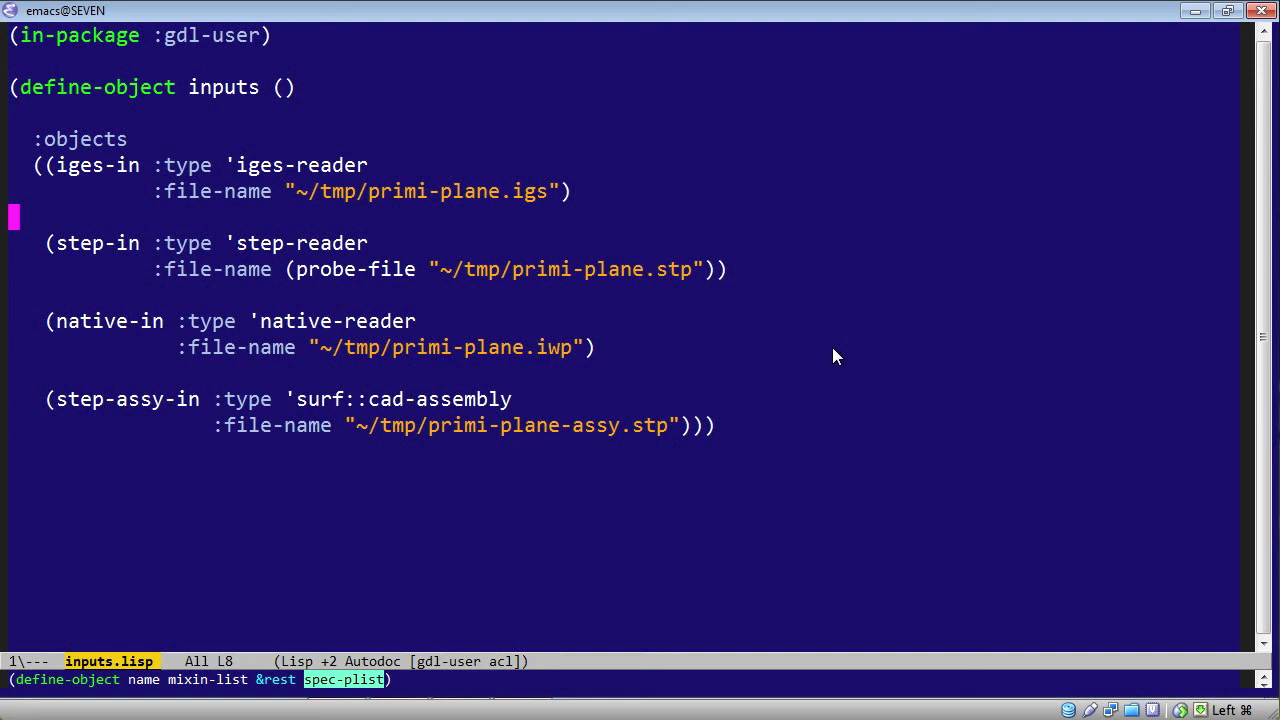
click(264, 244)
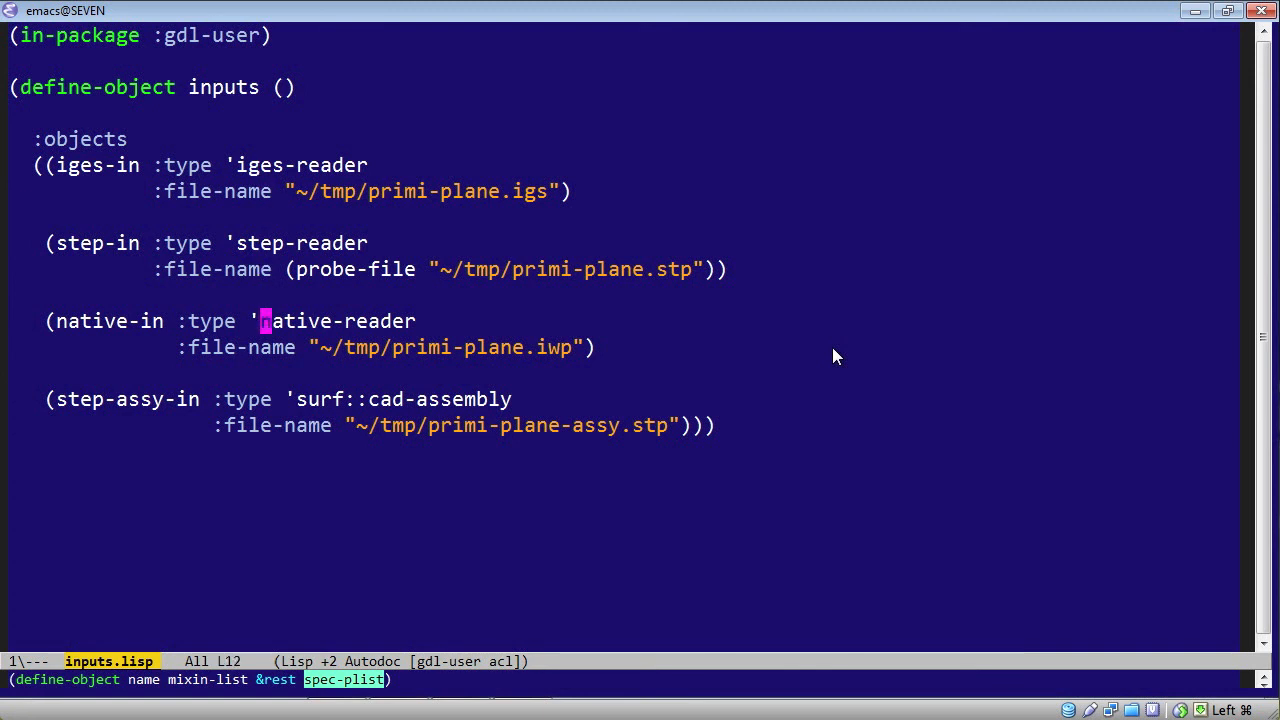
key(down)
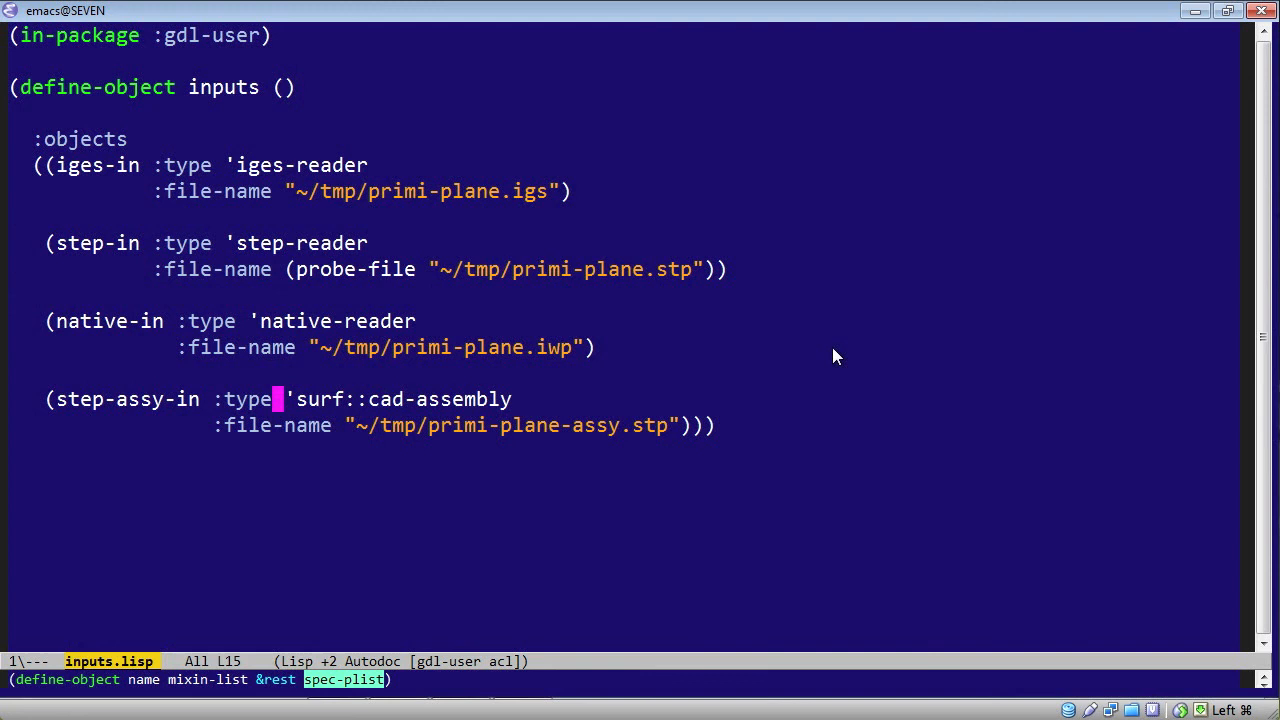
key(ctrl+space)
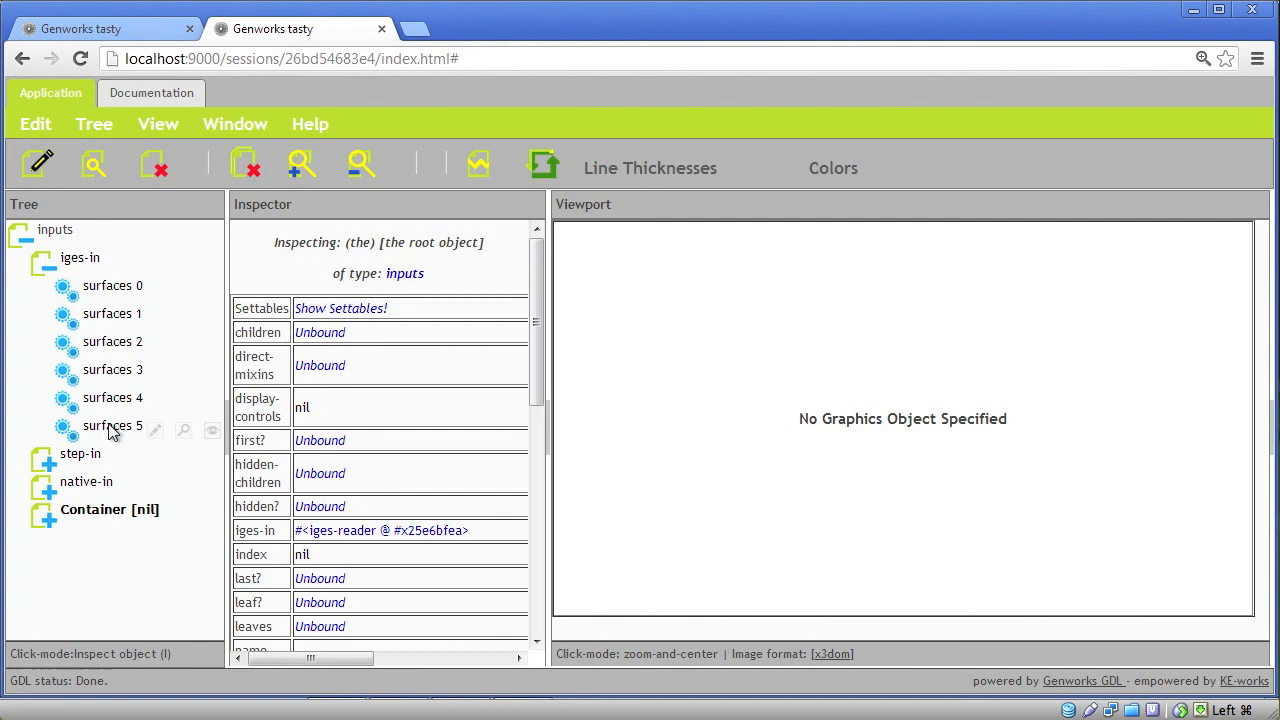
- Collapse the iges-in surfaces list and expand the Container branch into its sub-assemblies
click(44, 256)
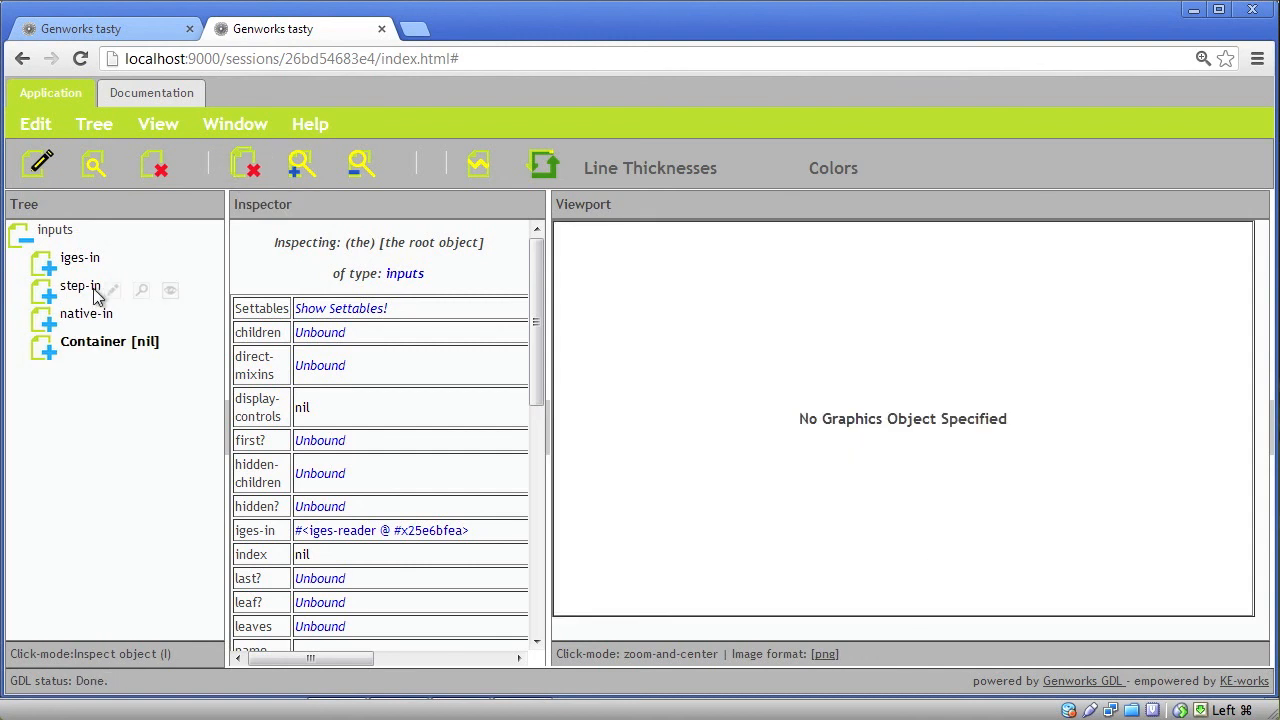
click(44, 320)
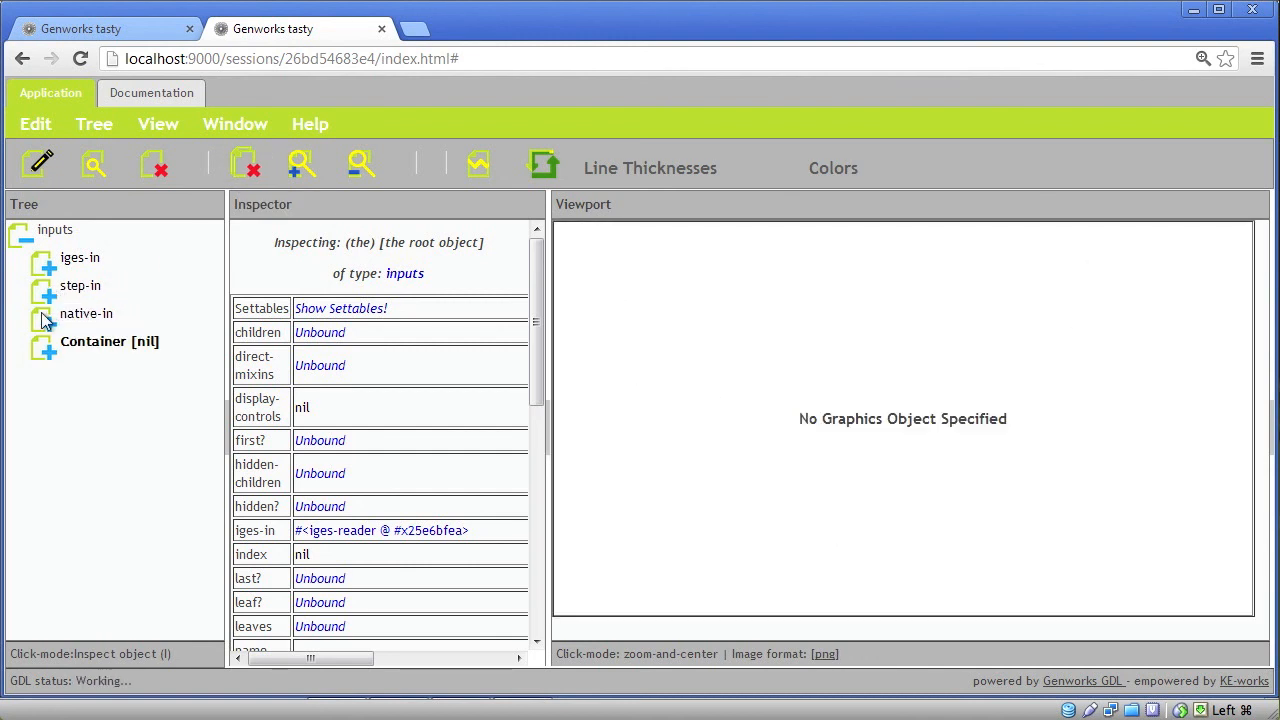
click(44, 318)
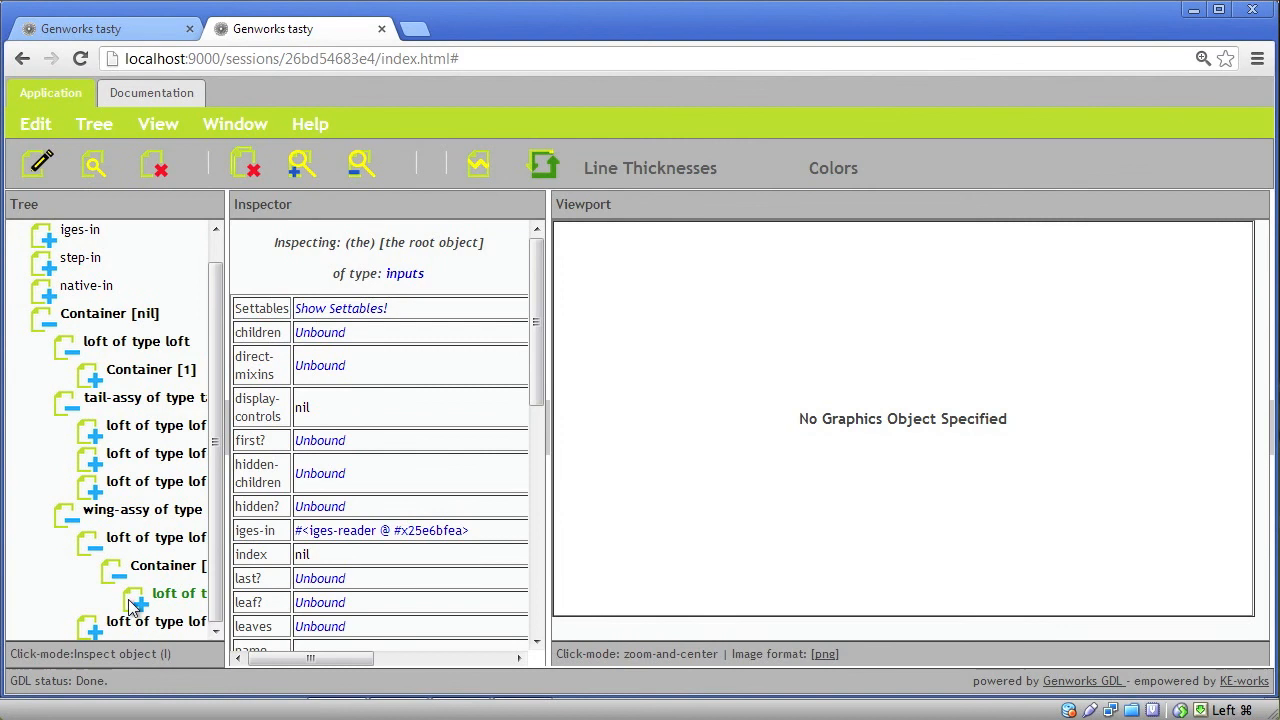
mouse_move(170, 500)
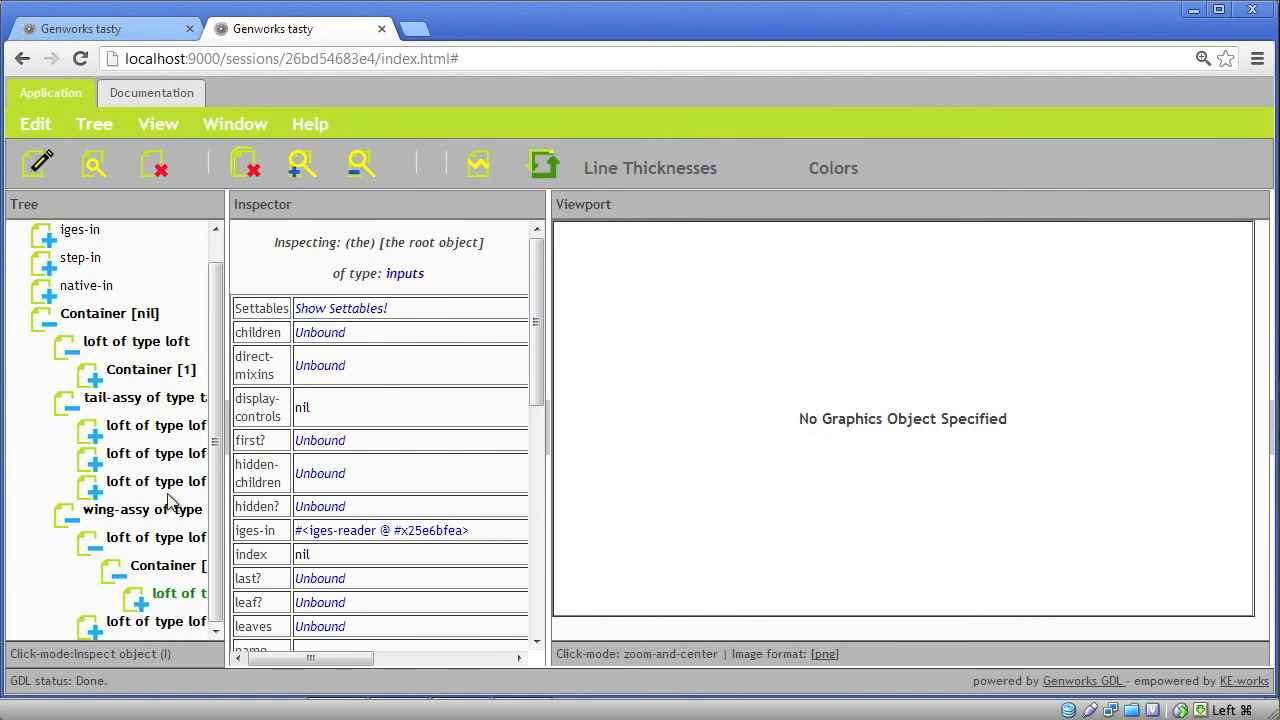